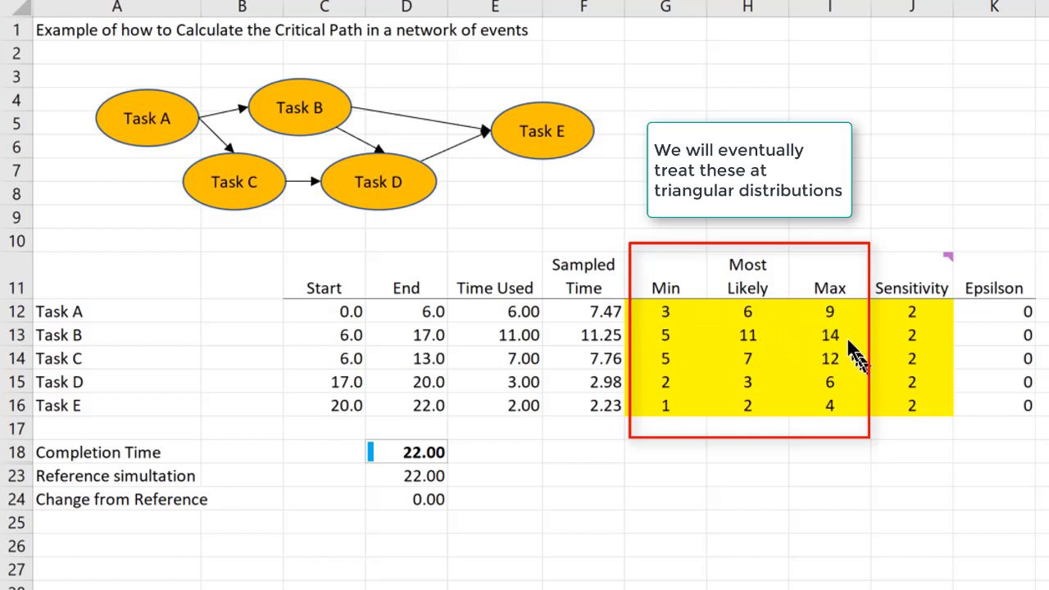
mouse_move(752, 448)
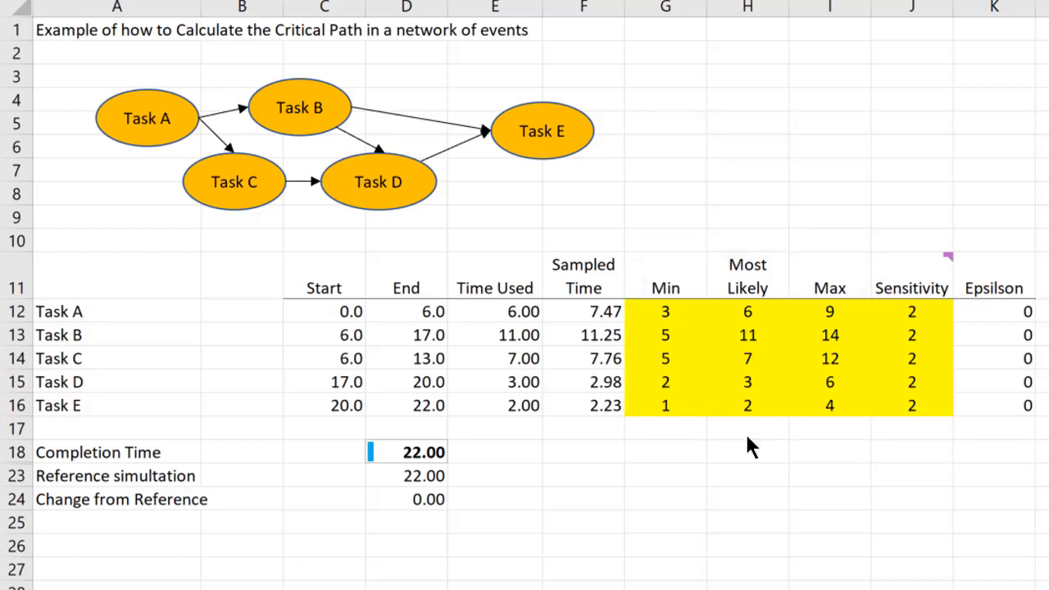
Close the Sensitivity note and inspect the start-time formulas for Tasks A, B, C and E.
scroll("down", 3)
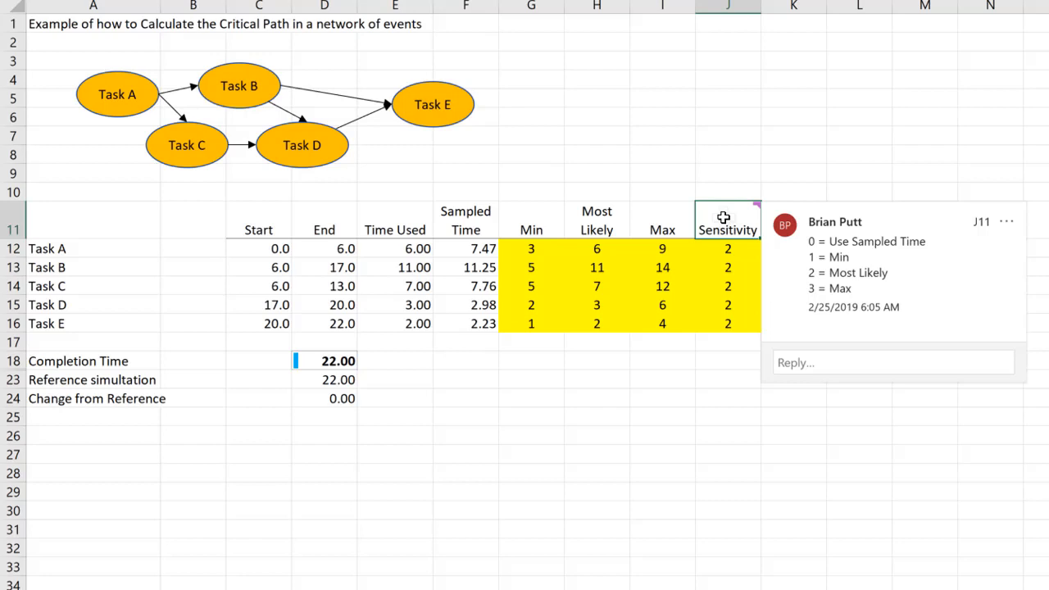
left_click(395, 249)
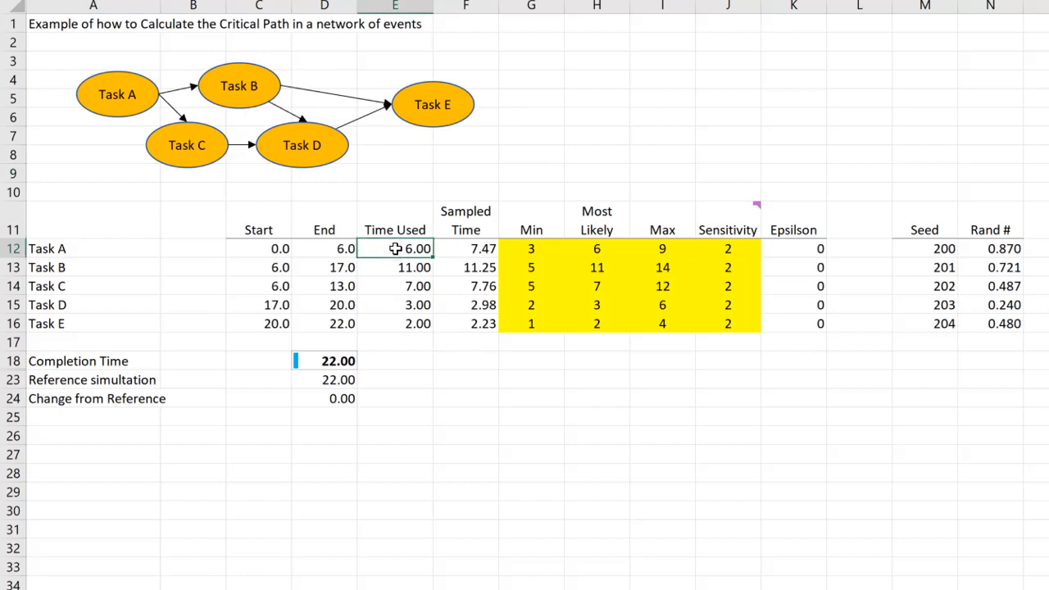
mouse_move(537, 327)
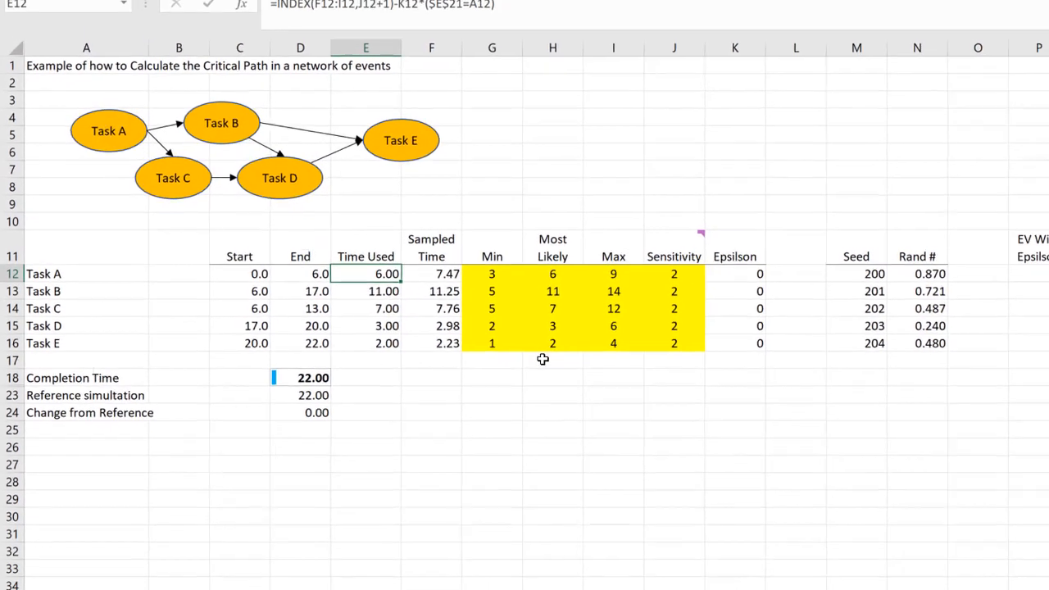
left_click(239, 274)
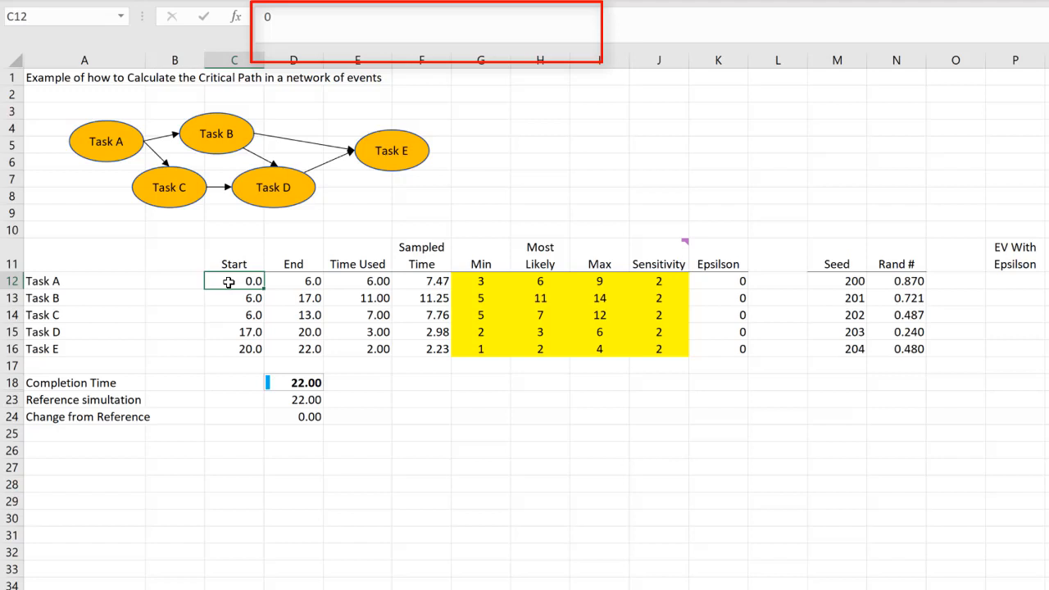
mouse_move(367, 280)
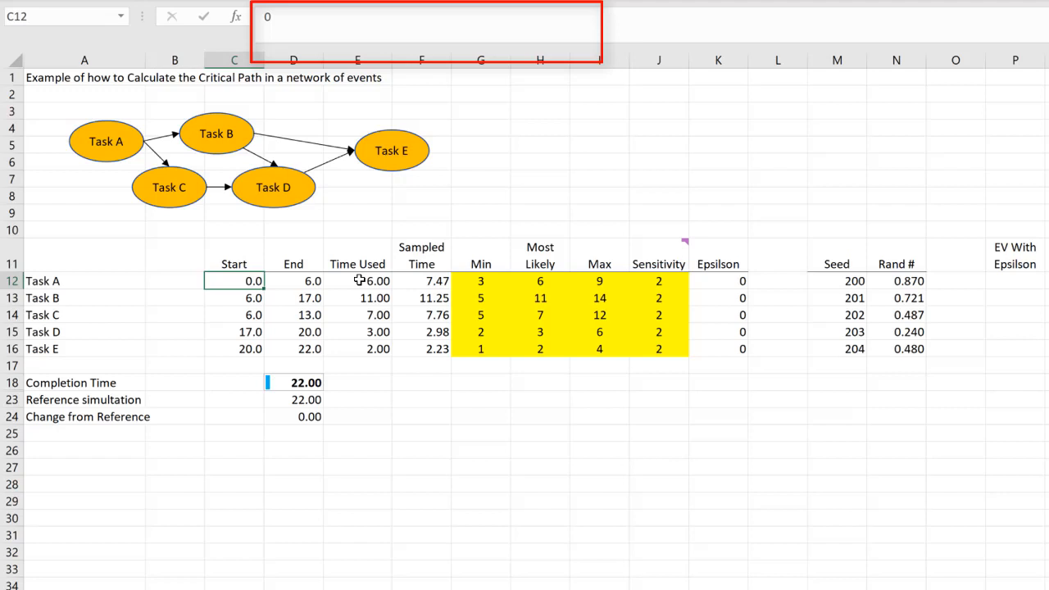
mouse_move(291, 289)
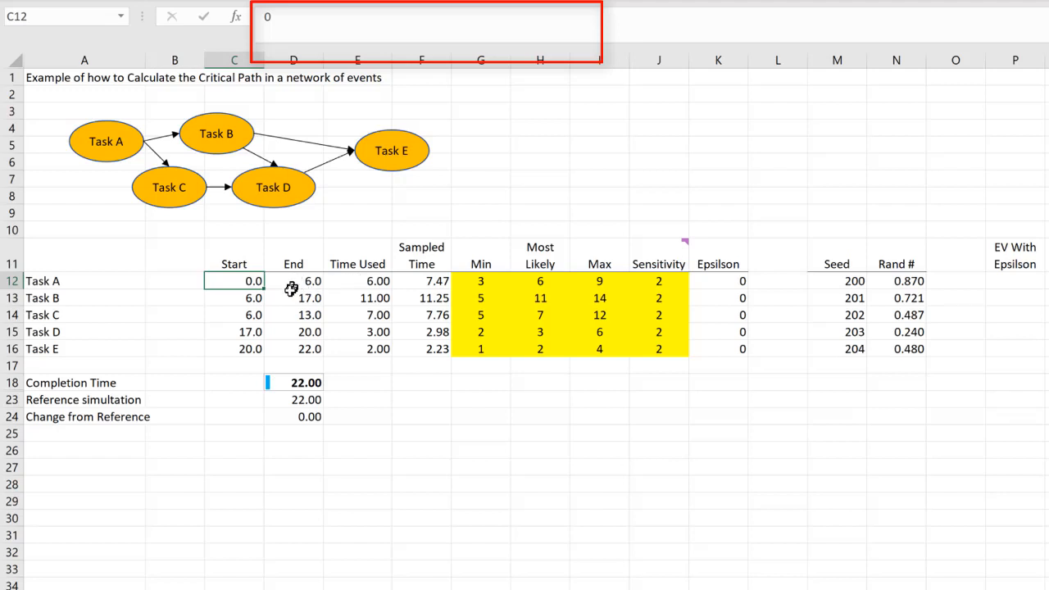
left_click(234, 297)
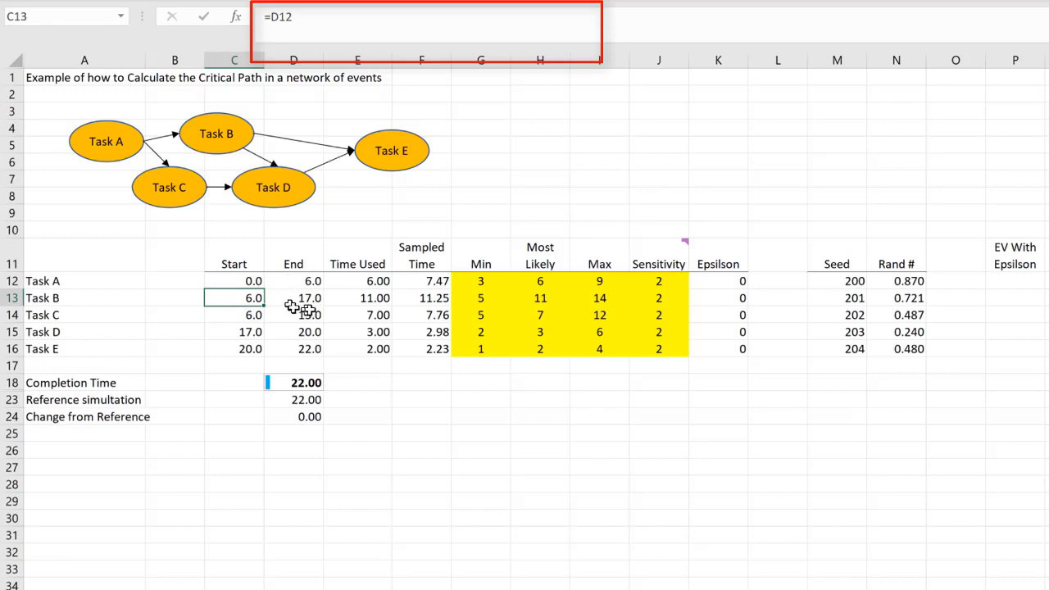
left_click(292, 297)
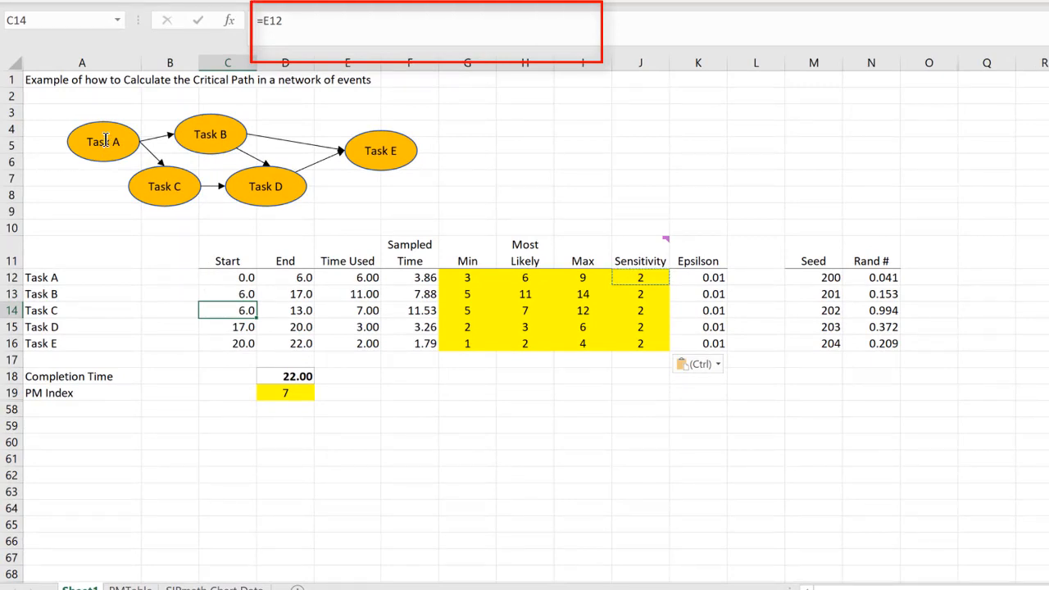
mouse_move(218, 330)
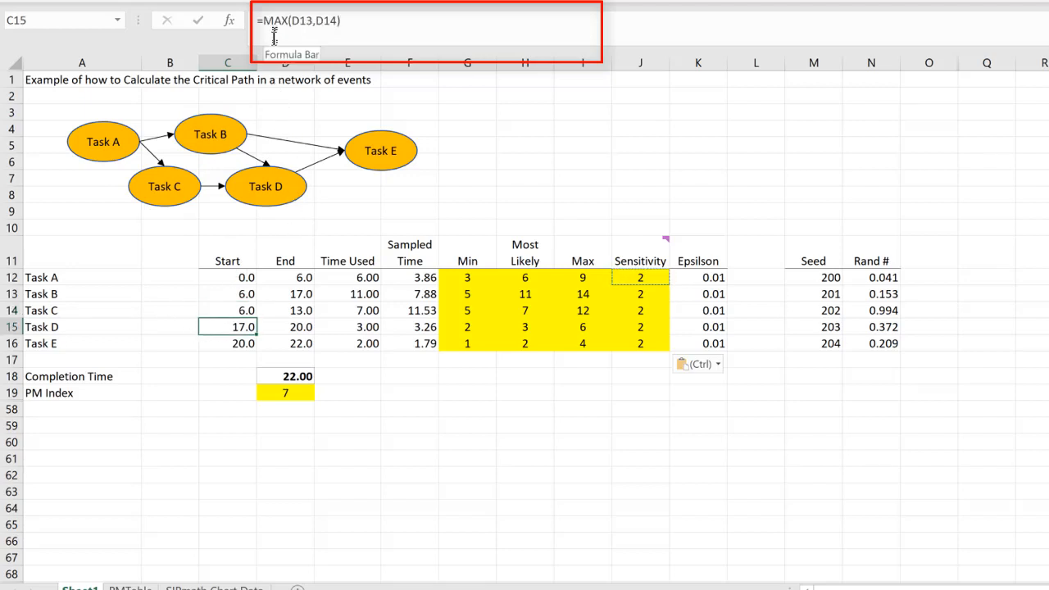
mouse_move(176, 214)
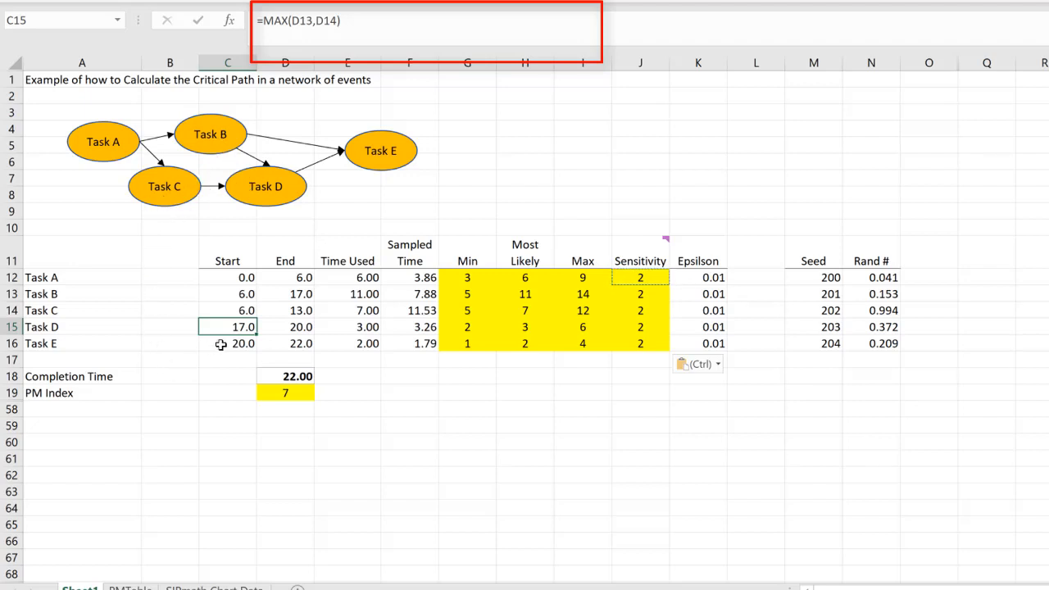
left_click(227, 343)
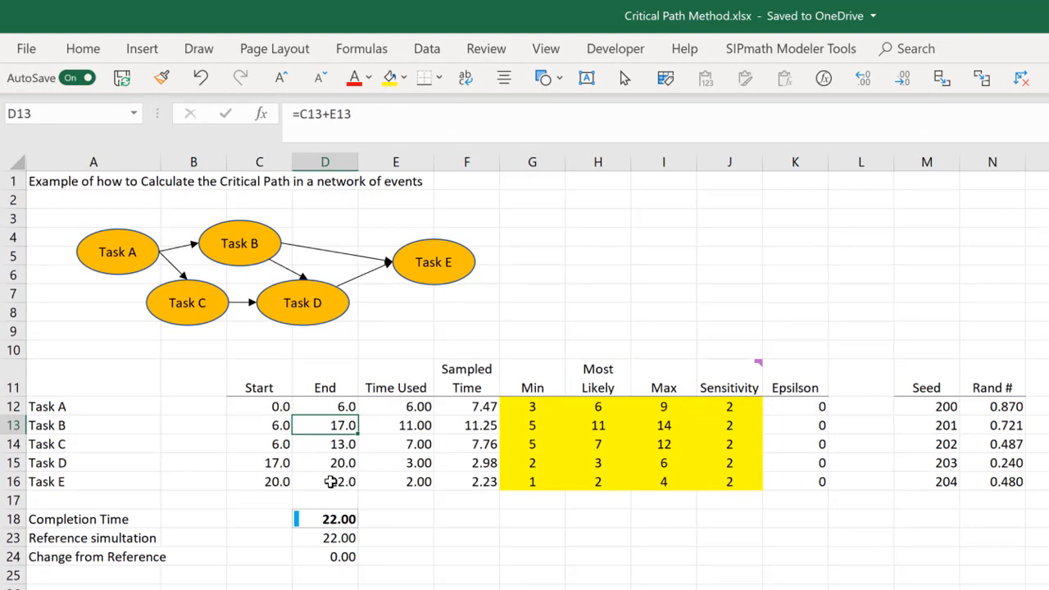
Set Task A and B epsilons to 0.01, logging -0.010 each, and Task C's 0.000.
left_click(325, 518)
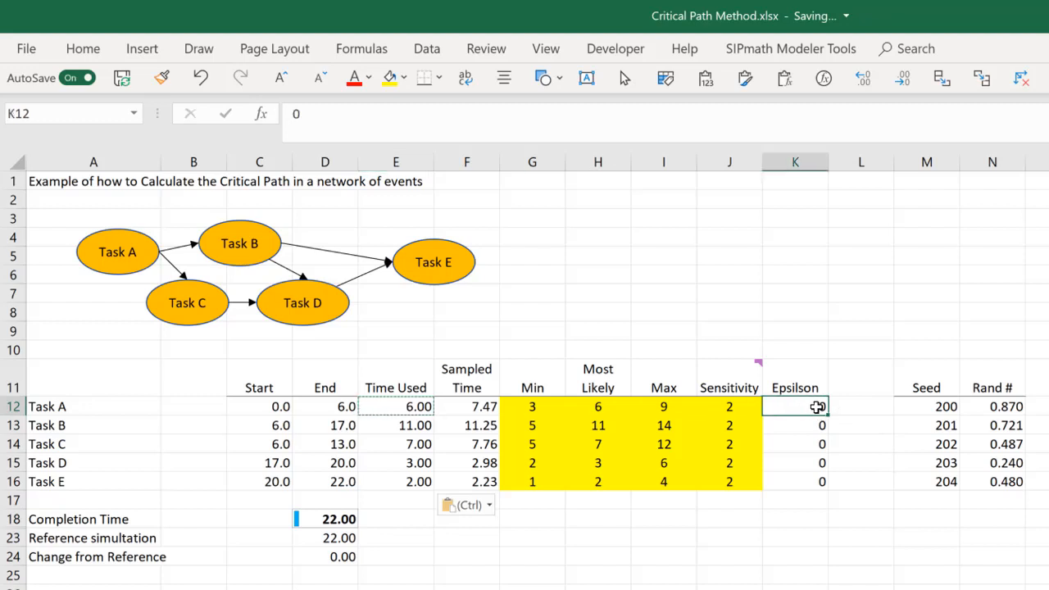
type("0.01")
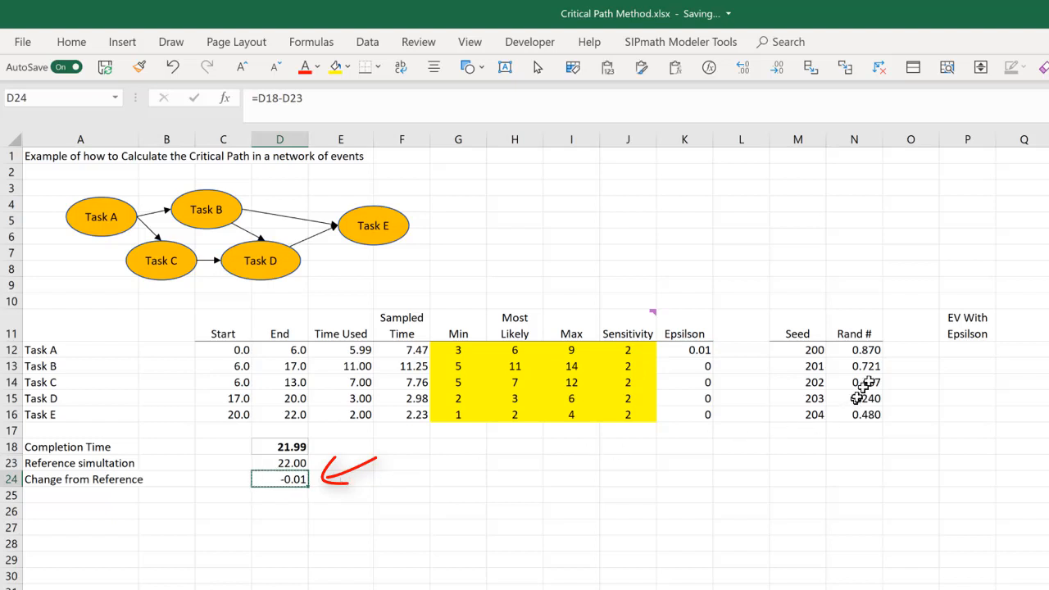
left_click(967, 349)
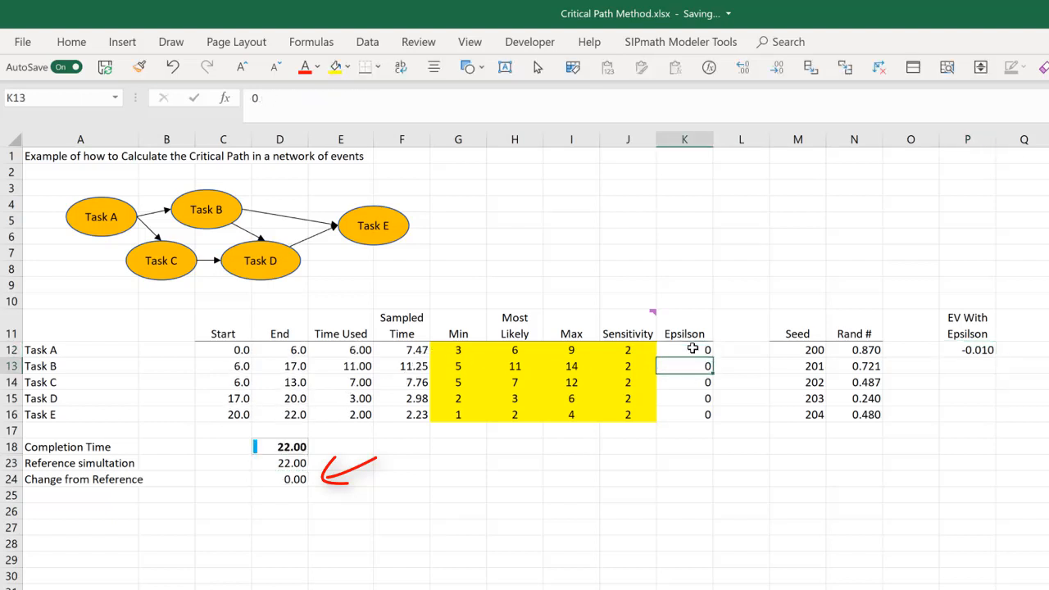
type("0.01")
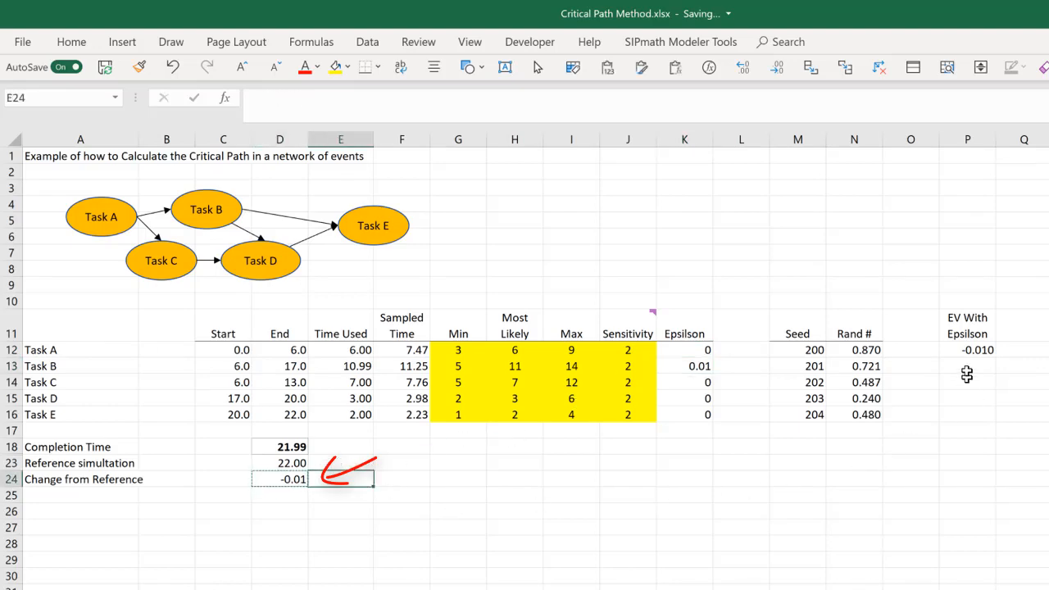
left_click(967, 365)
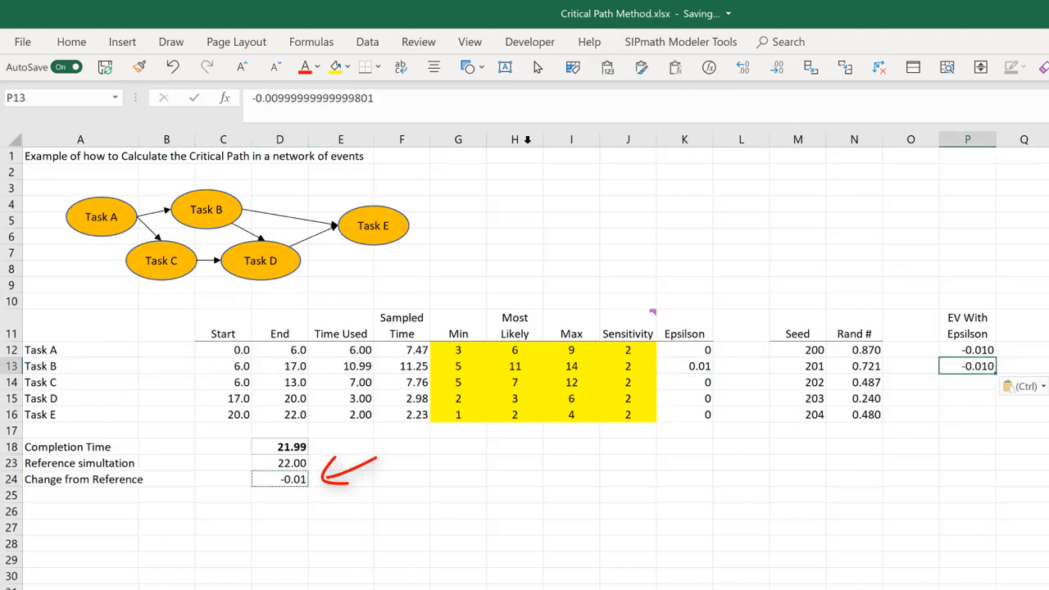
left_click(684, 381)
type(".01")
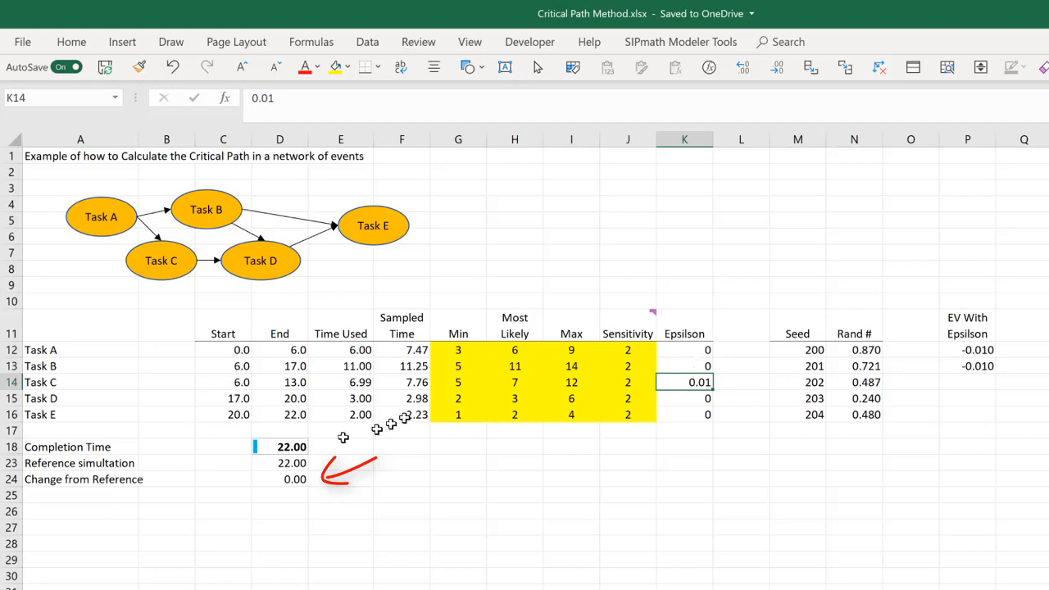
left_click(967, 382)
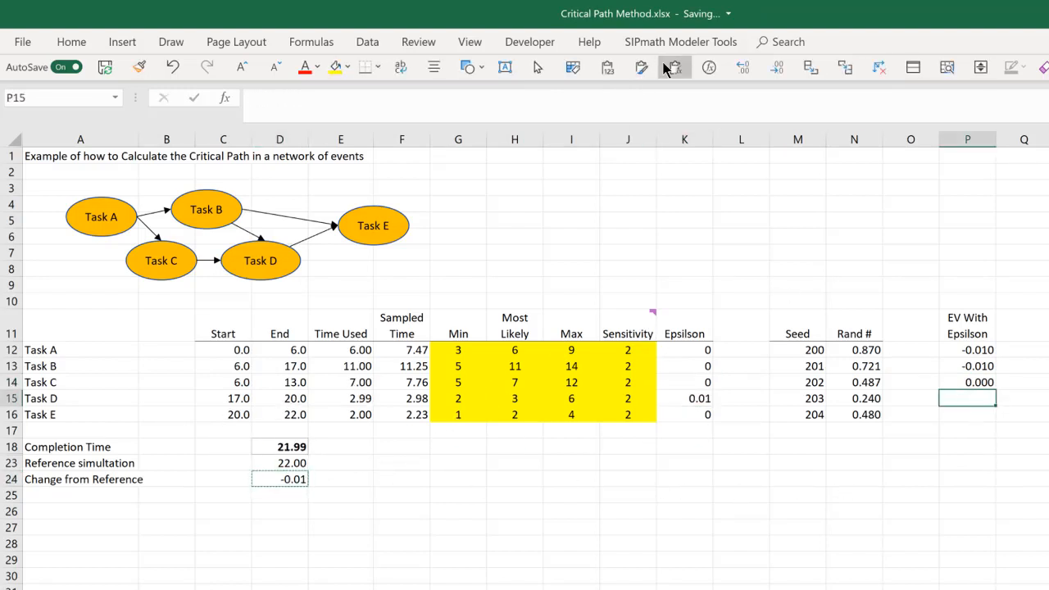
Log Task D's -0.010 change in the EV With Epsilon column.
left_click(684, 398)
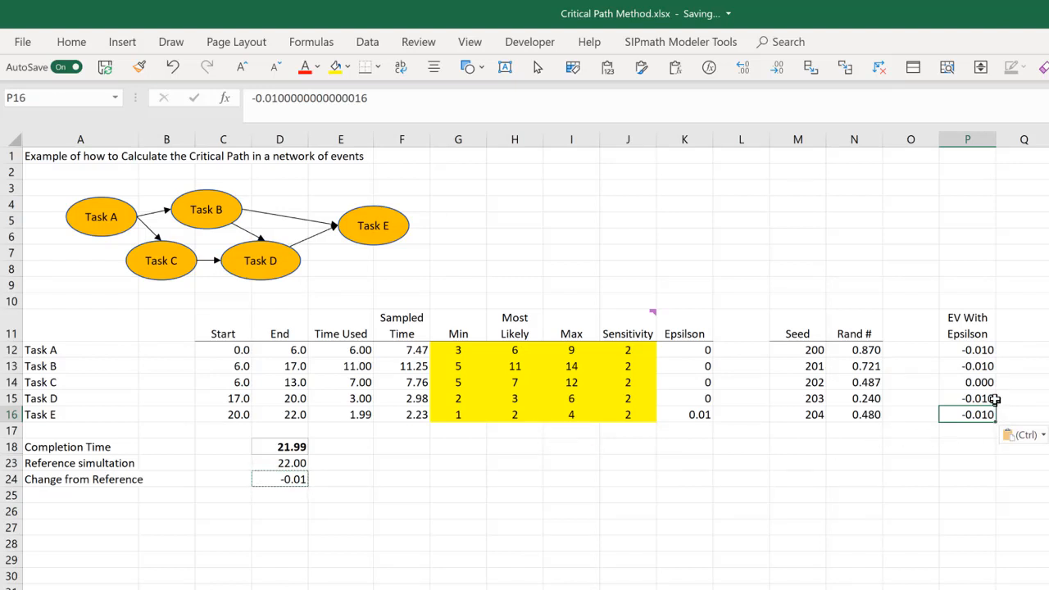
mouse_move(981, 351)
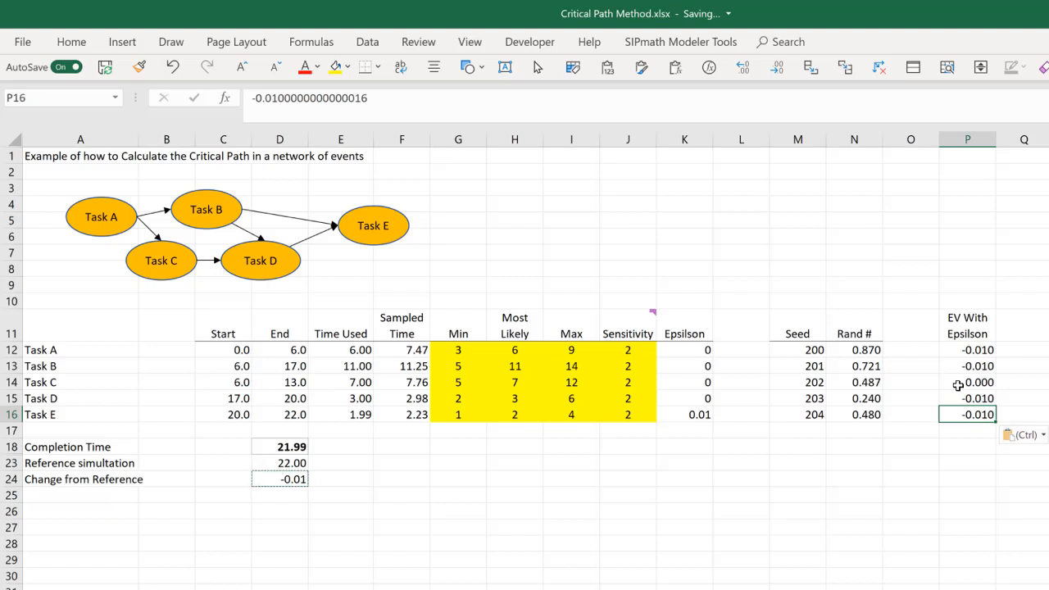
mouse_move(770, 256)
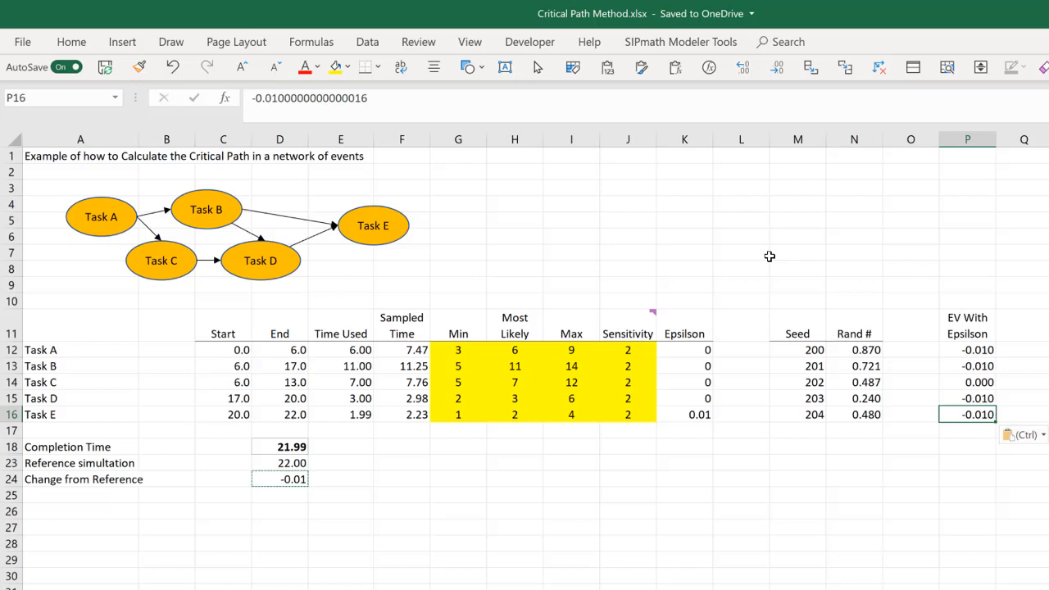
Reset Task E's and another task's epsilon to 0 and copy the new completion time.
left_click(628, 350)
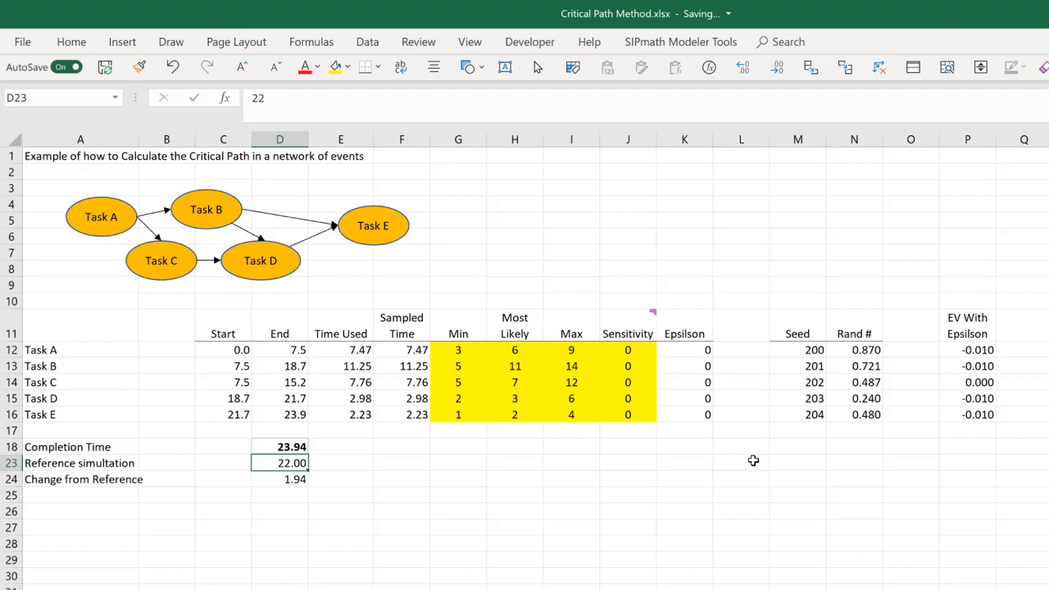
mouse_move(377, 445)
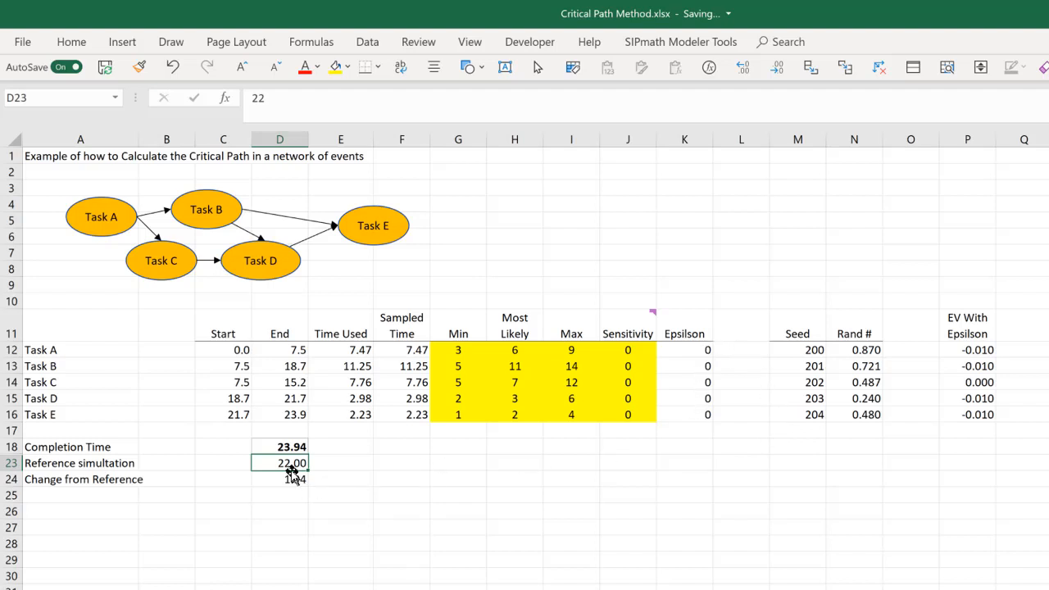
left_click(279, 447)
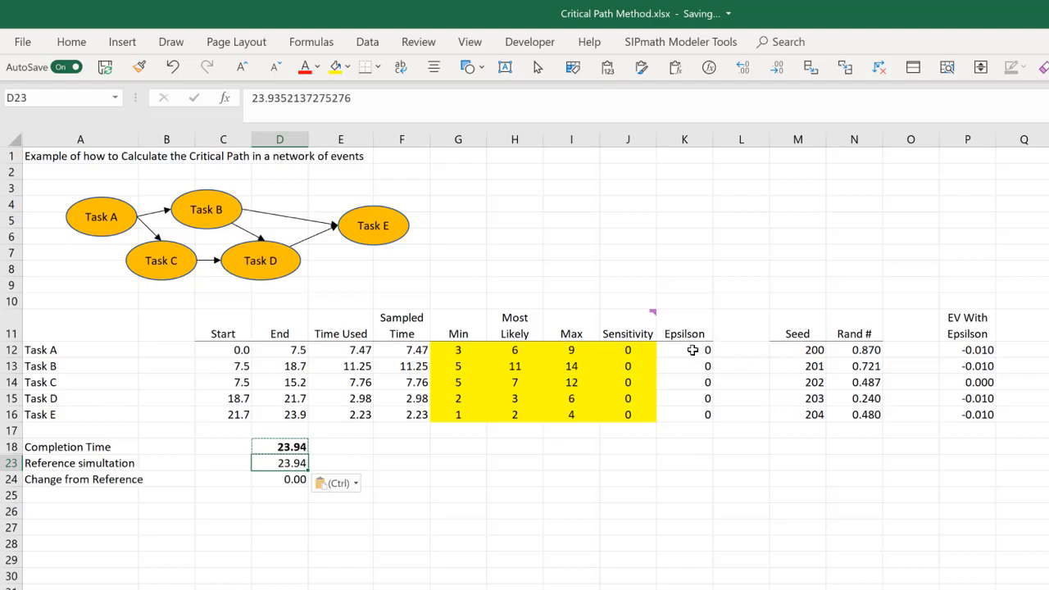
left_click(684, 350)
type(".01")
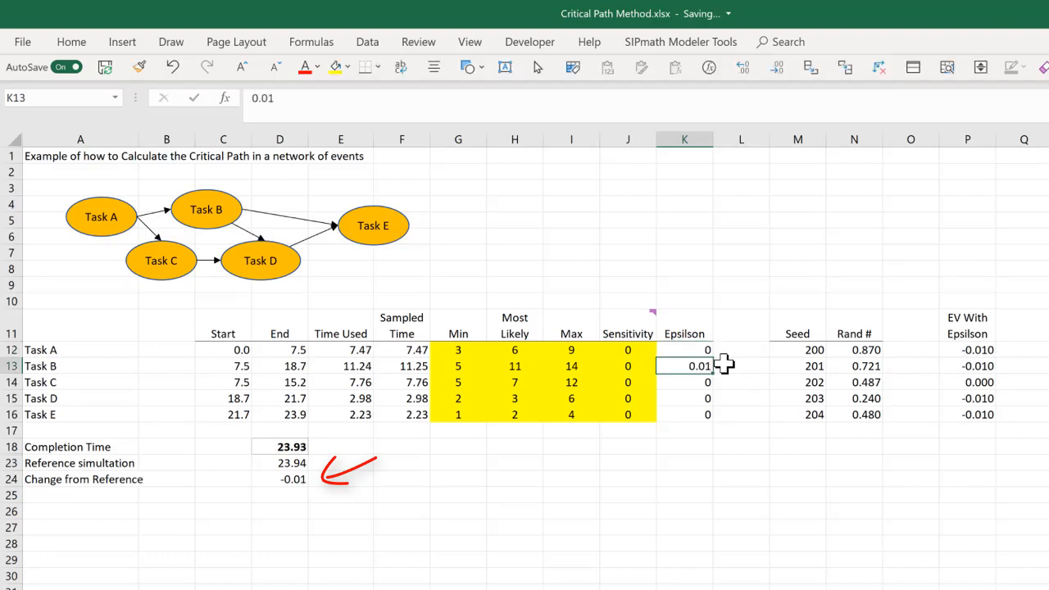
left_click(685, 382)
type(".")
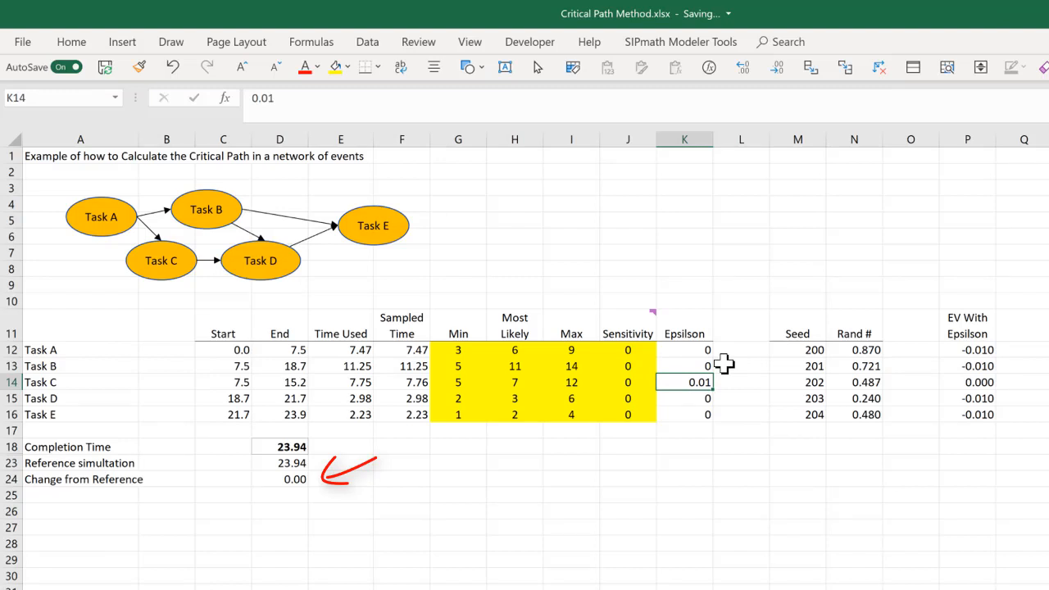
type("01")
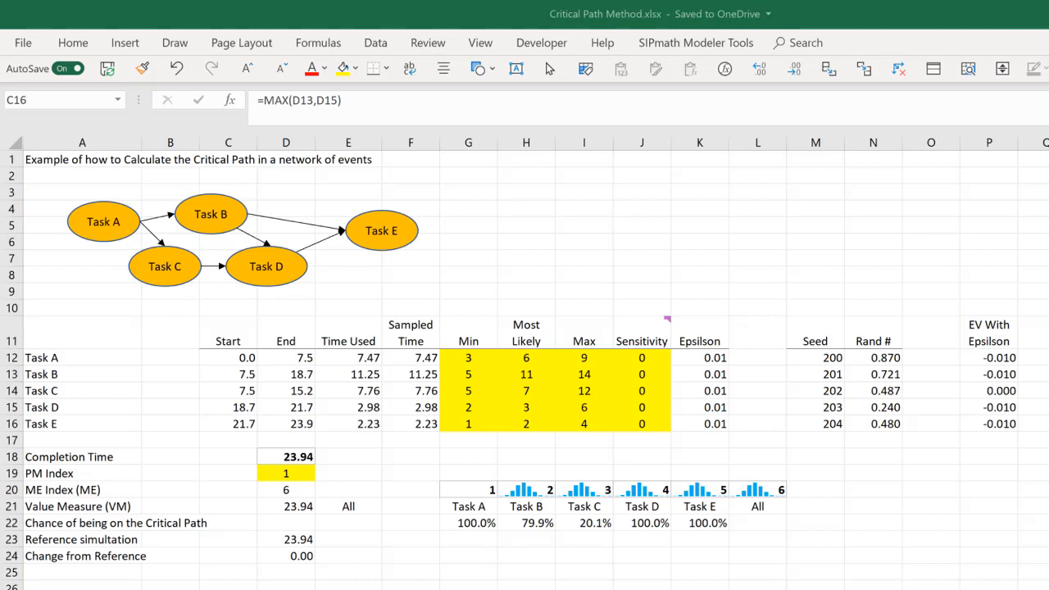
mouse_move(673, 402)
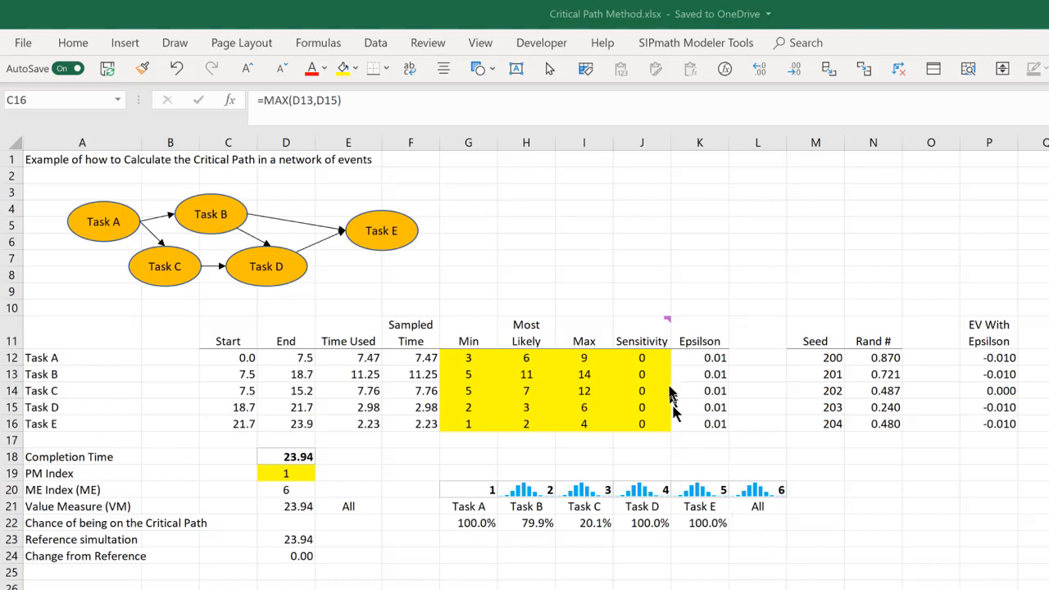
mouse_move(449, 373)
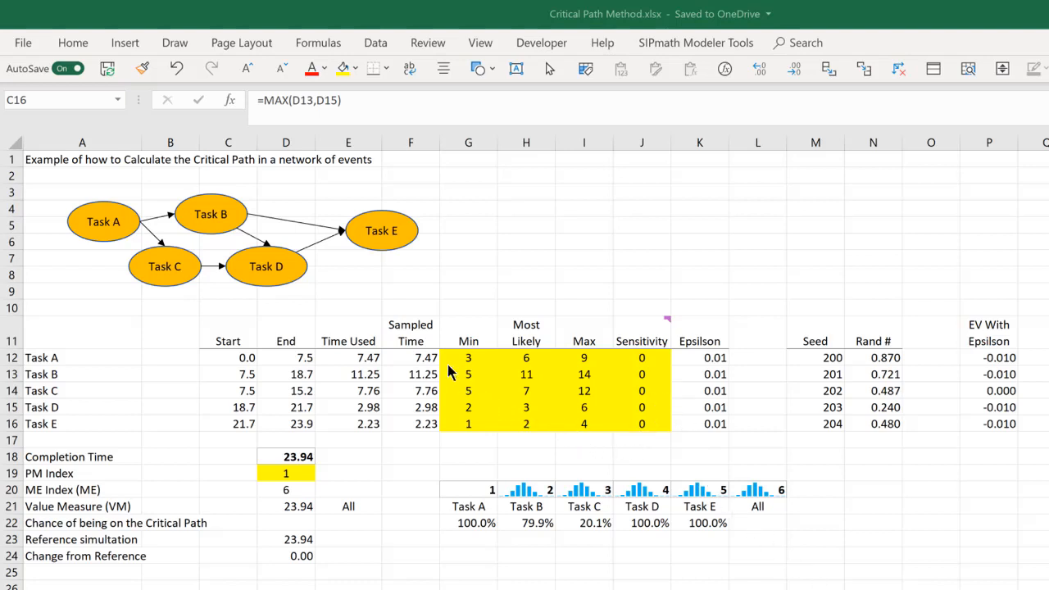
mouse_move(596, 362)
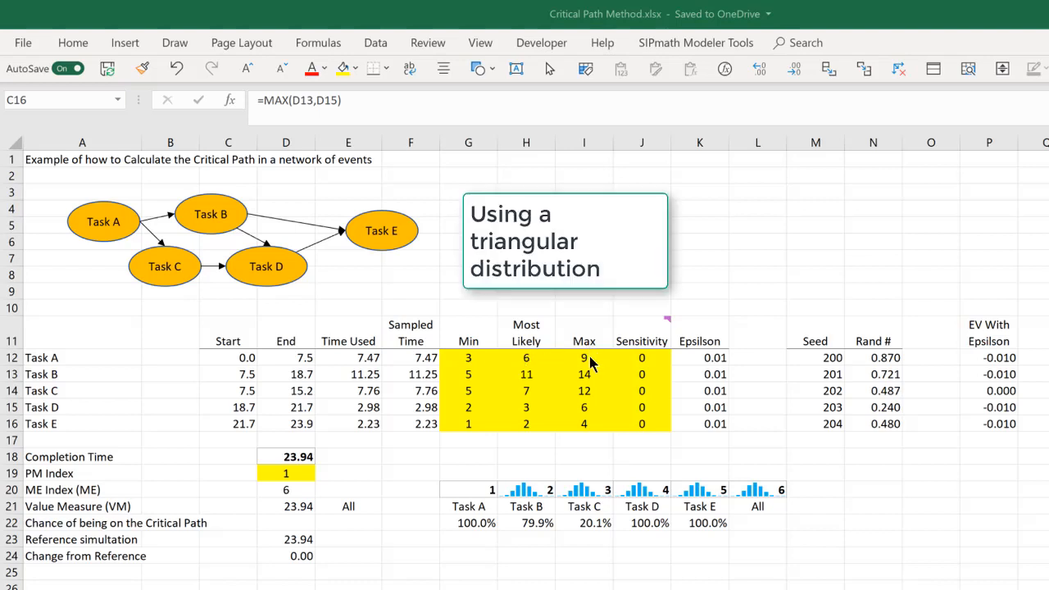
mouse_move(549, 438)
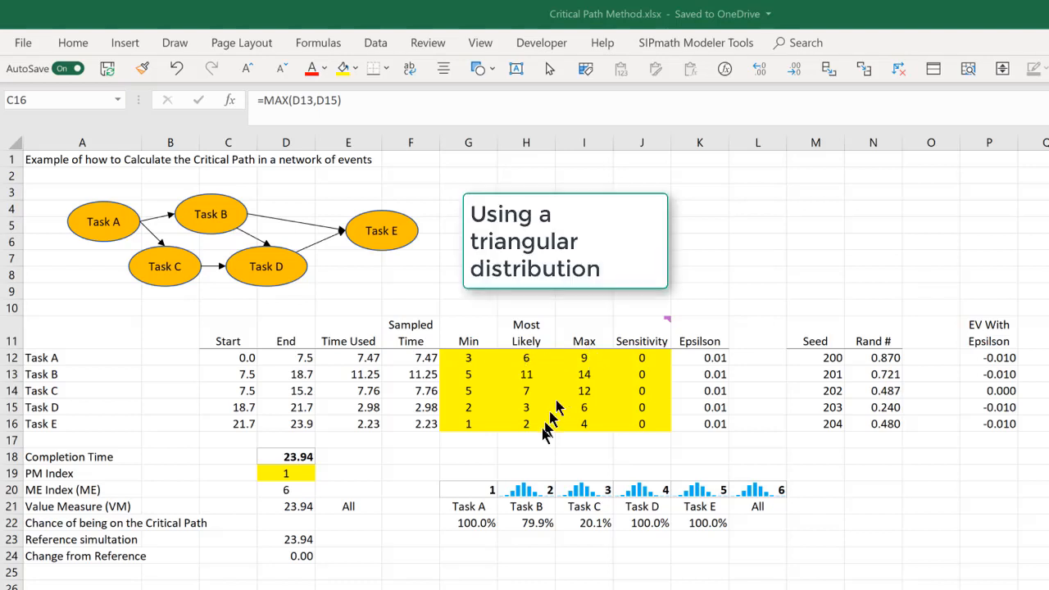
mouse_move(307, 471)
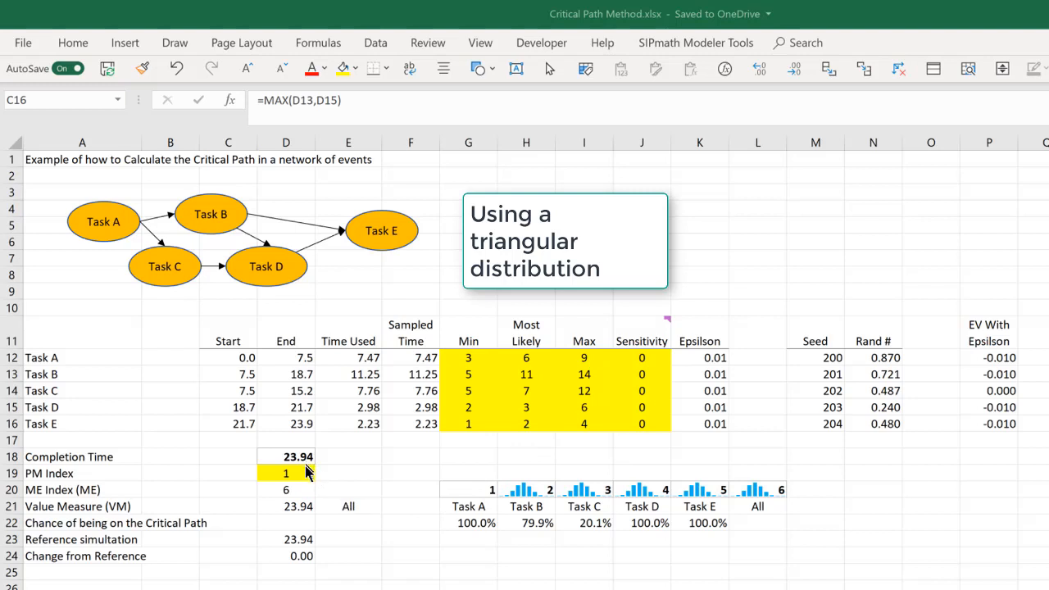
left_click(565, 240)
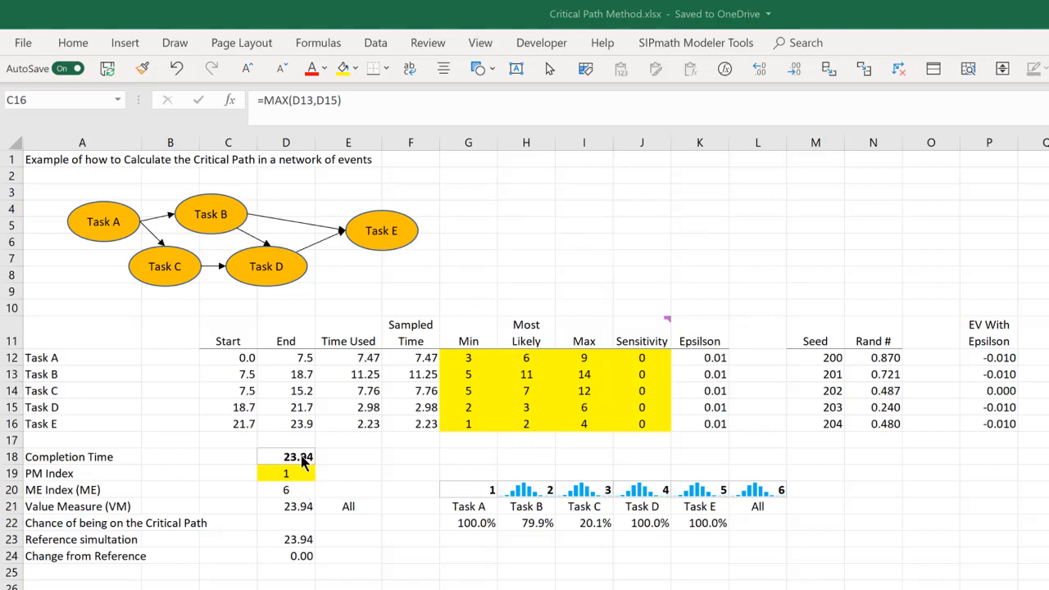
left_click(286, 456)
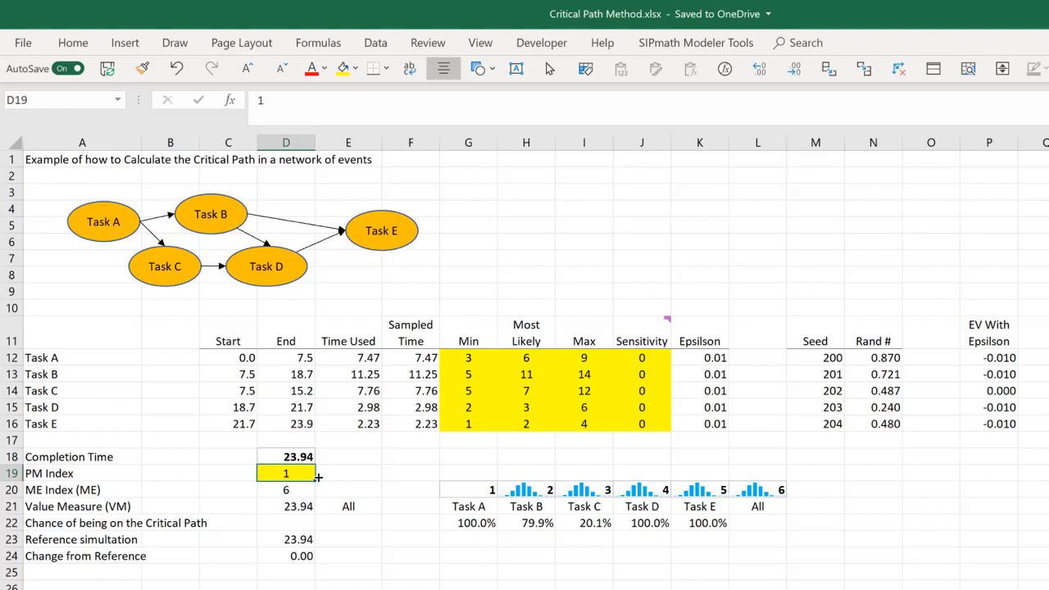
type("2")
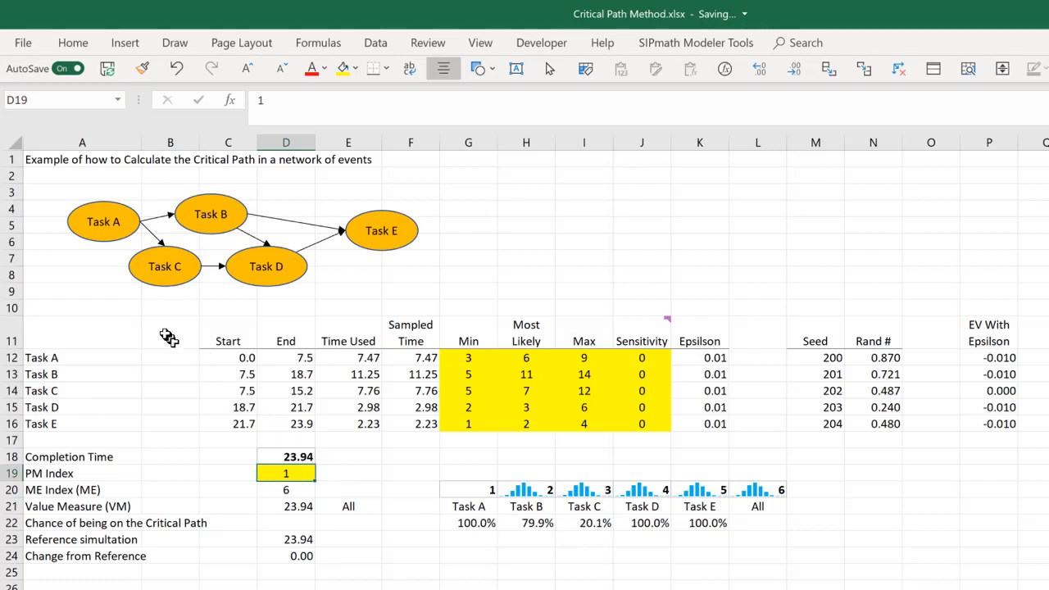
mouse_move(252, 215)
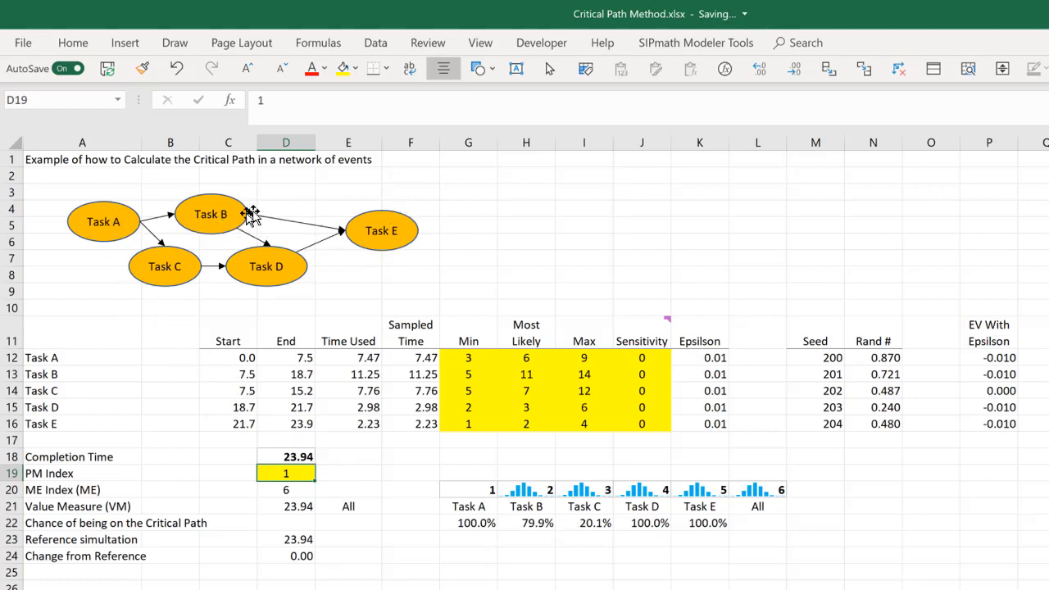
mouse_move(299, 283)
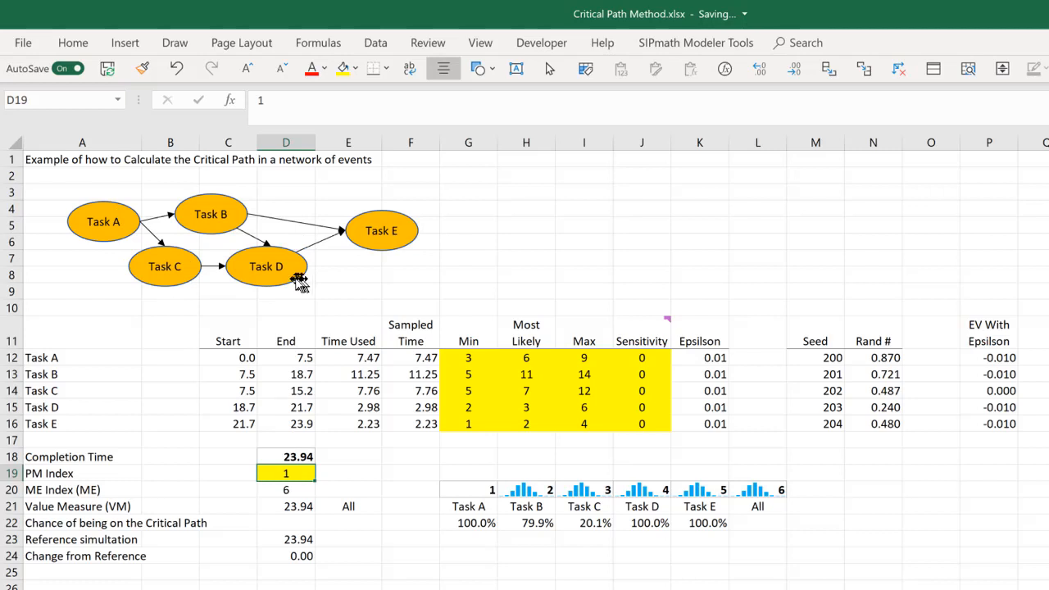
mouse_move(281, 271)
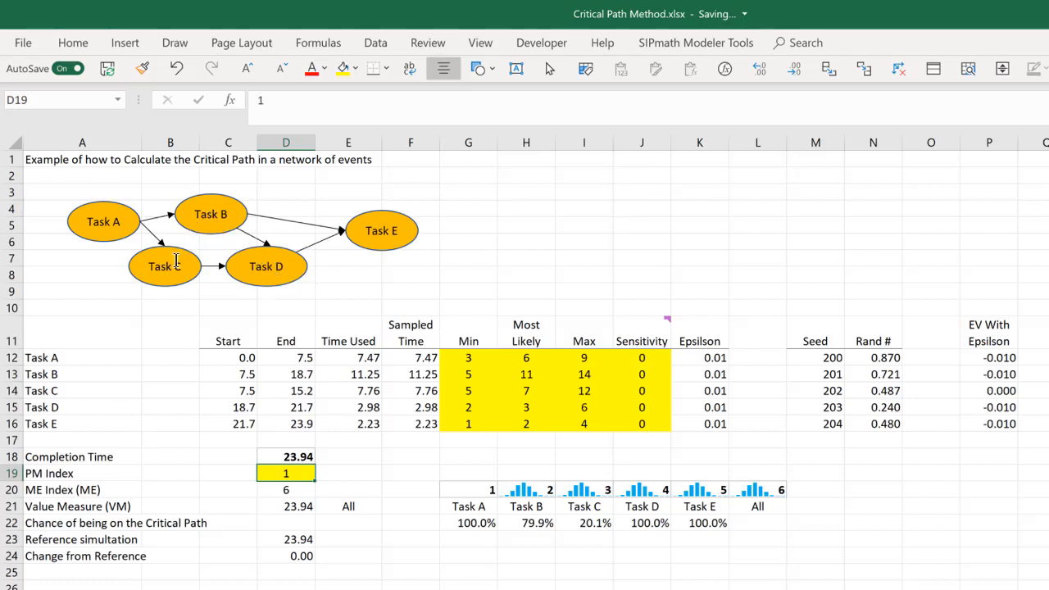
mouse_move(223, 228)
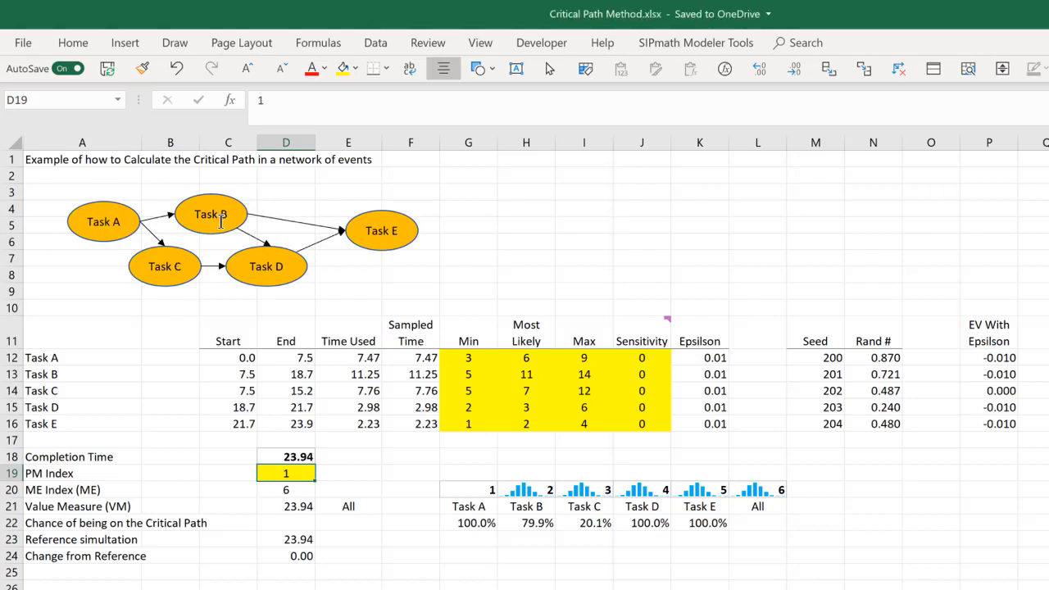
mouse_move(272, 271)
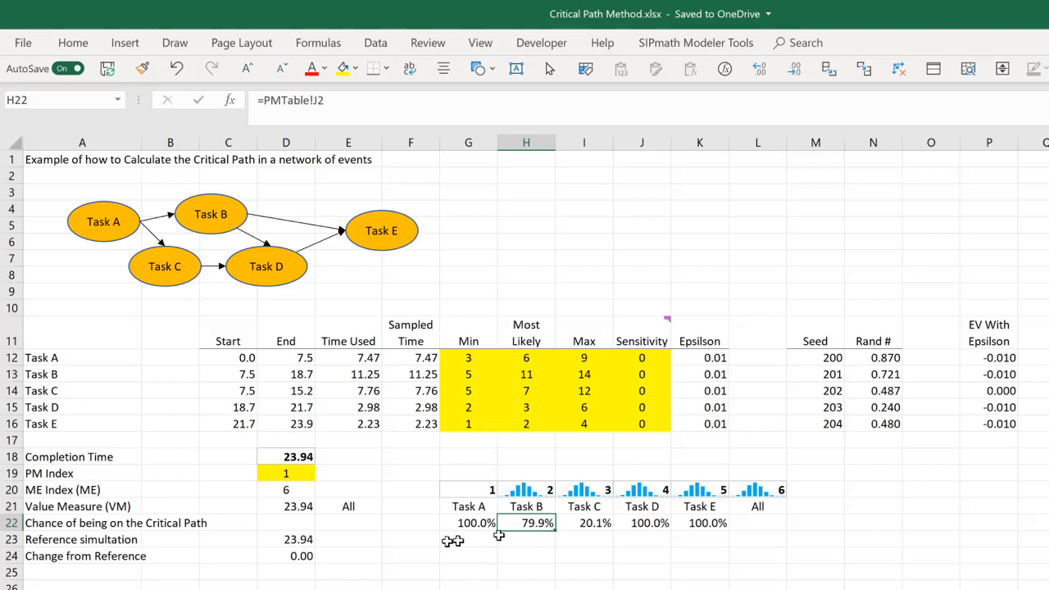
left_click(103, 533)
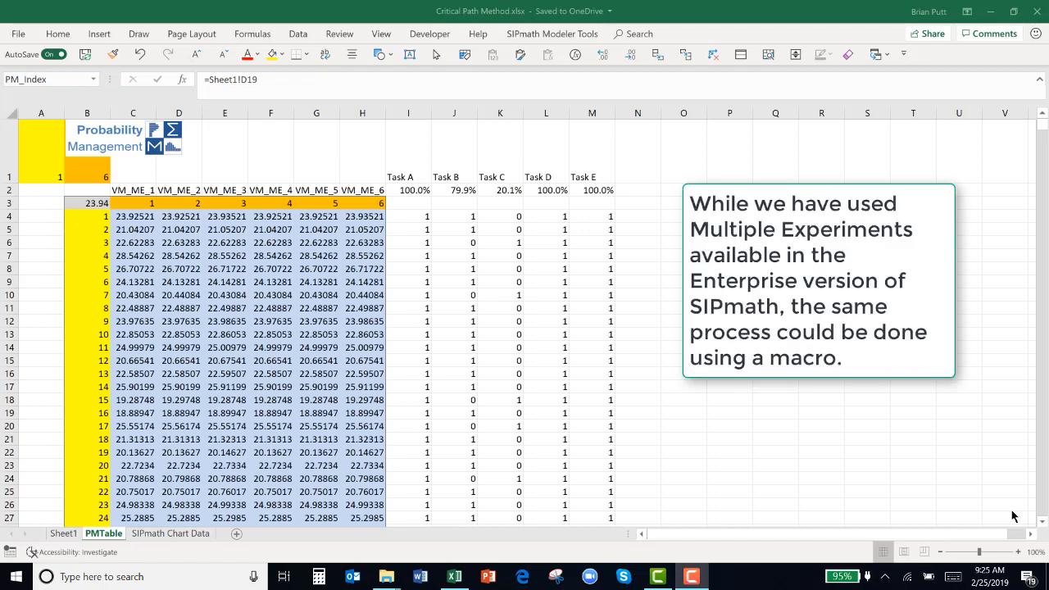
mouse_move(160, 328)
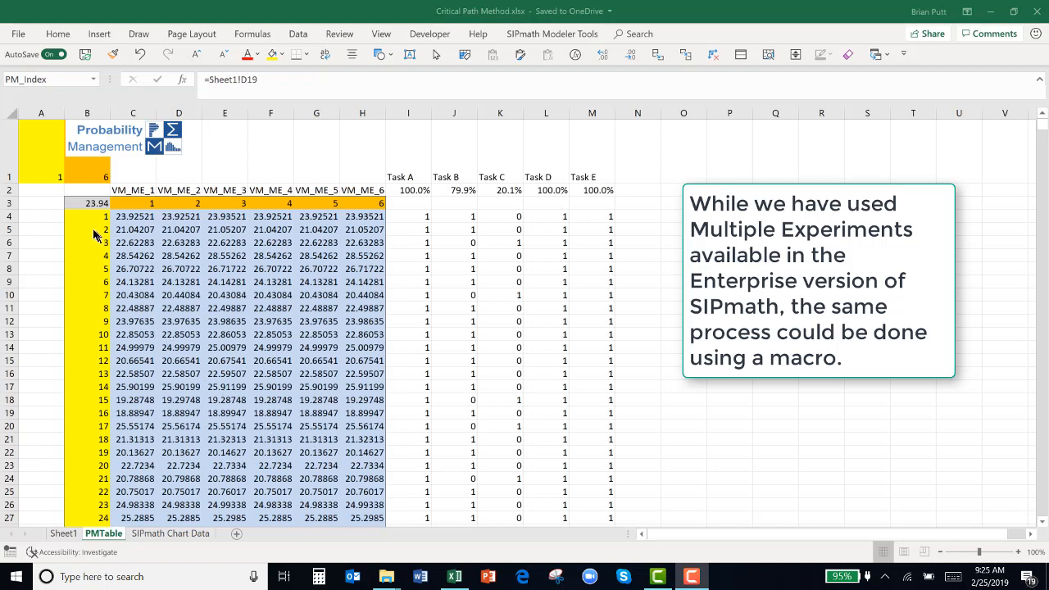
mouse_move(78, 509)
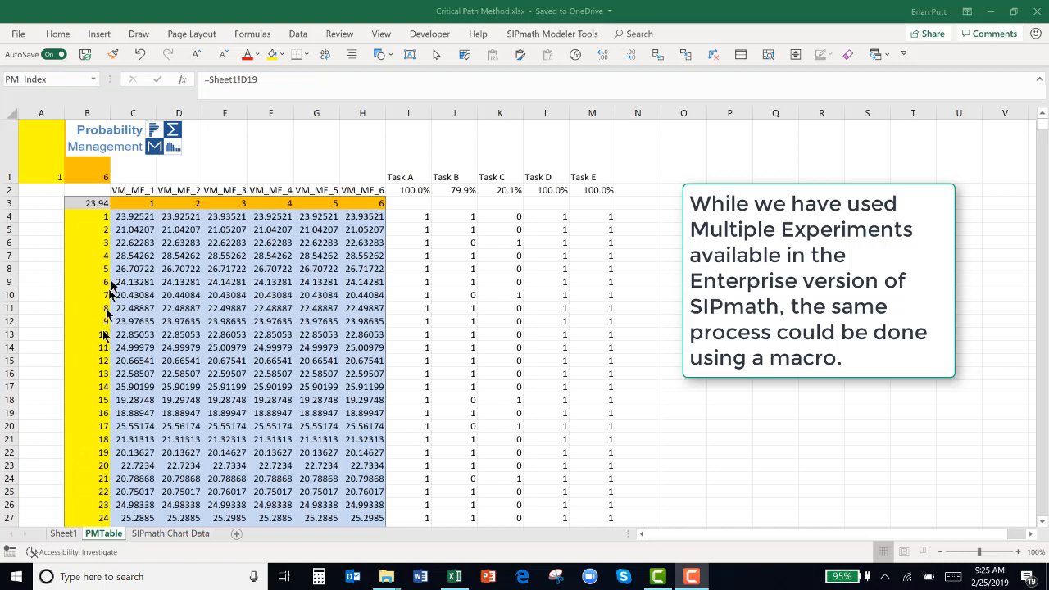
mouse_move(310, 209)
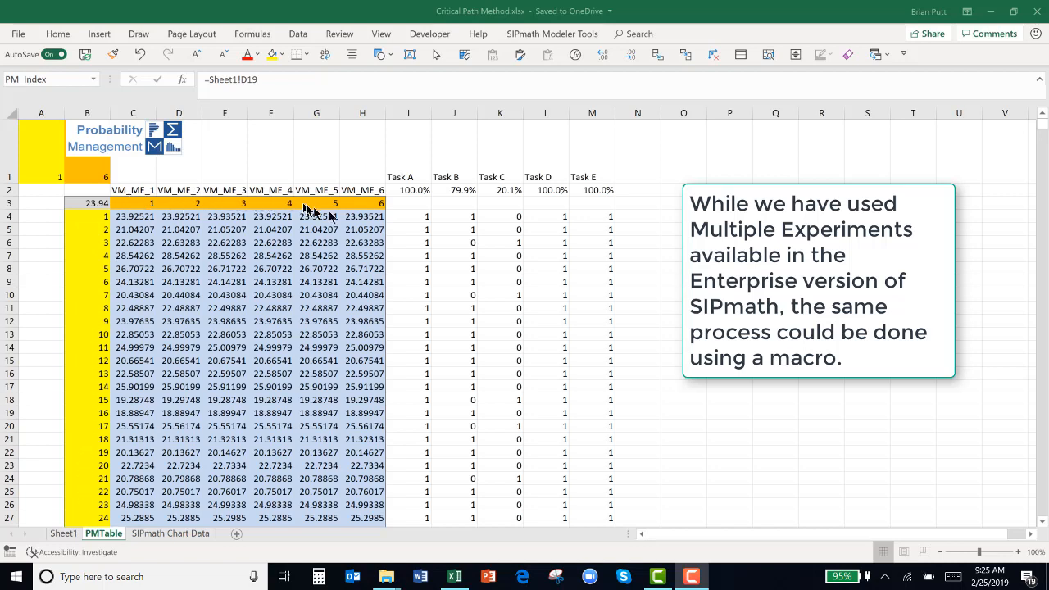
mouse_move(366, 514)
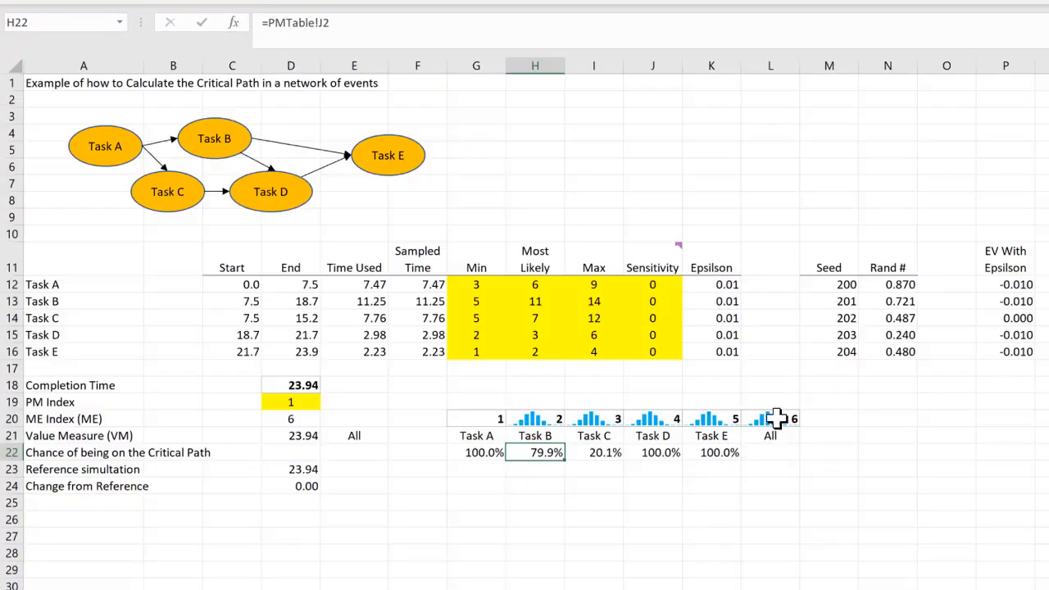
Select the All value-measure label and inspect Task A's Time Used formula.
left_click(771, 435)
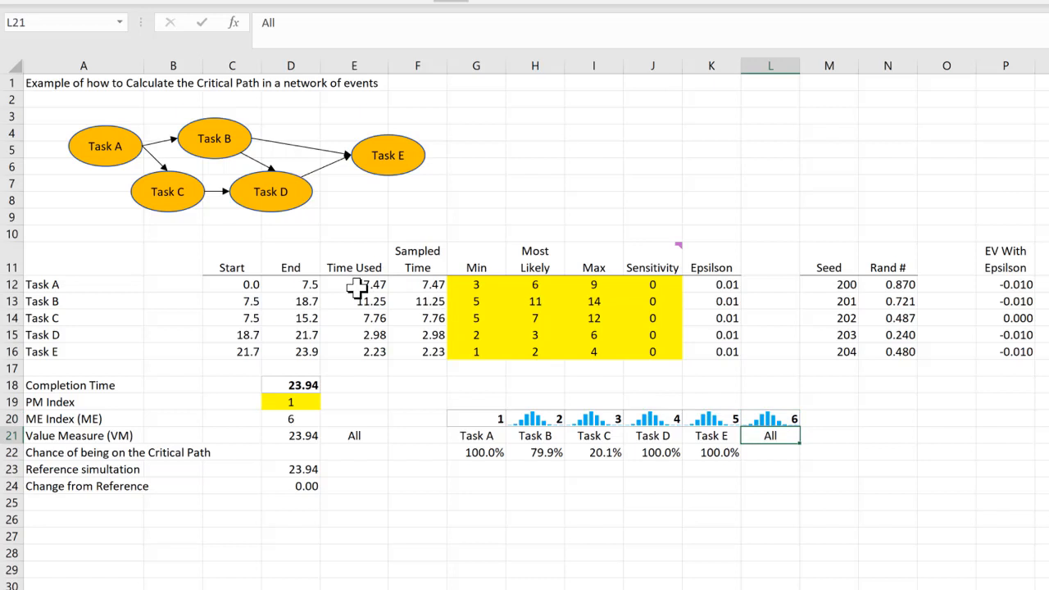
left_click(355, 285)
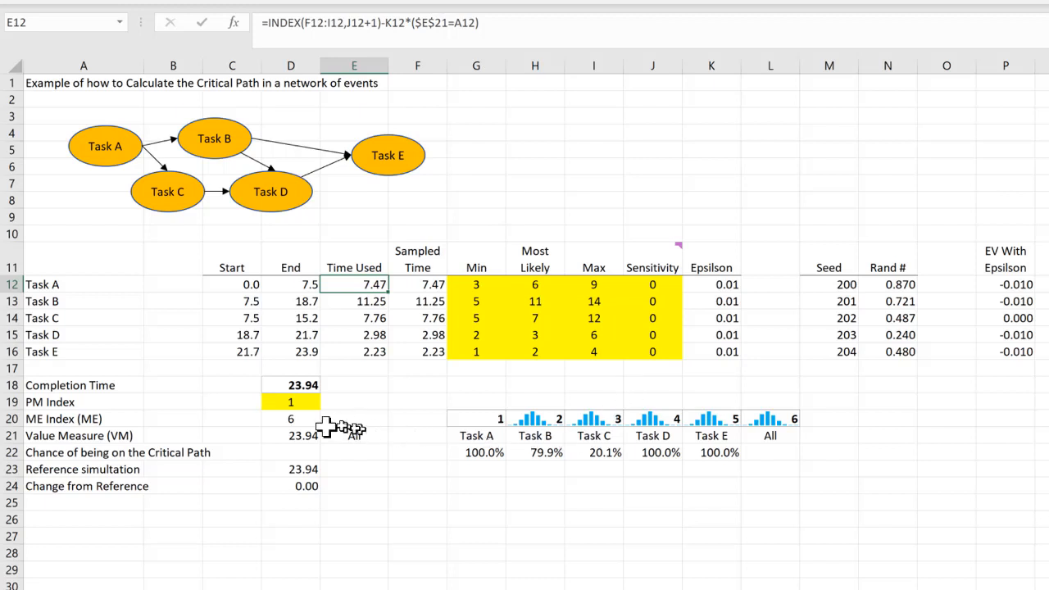
mouse_move(350, 432)
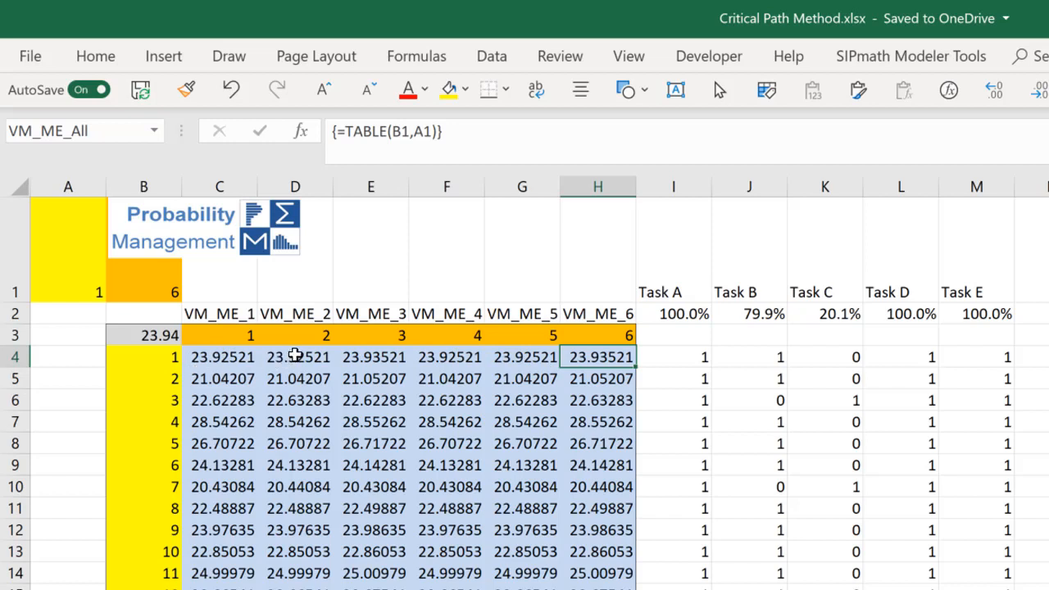
mouse_move(371, 356)
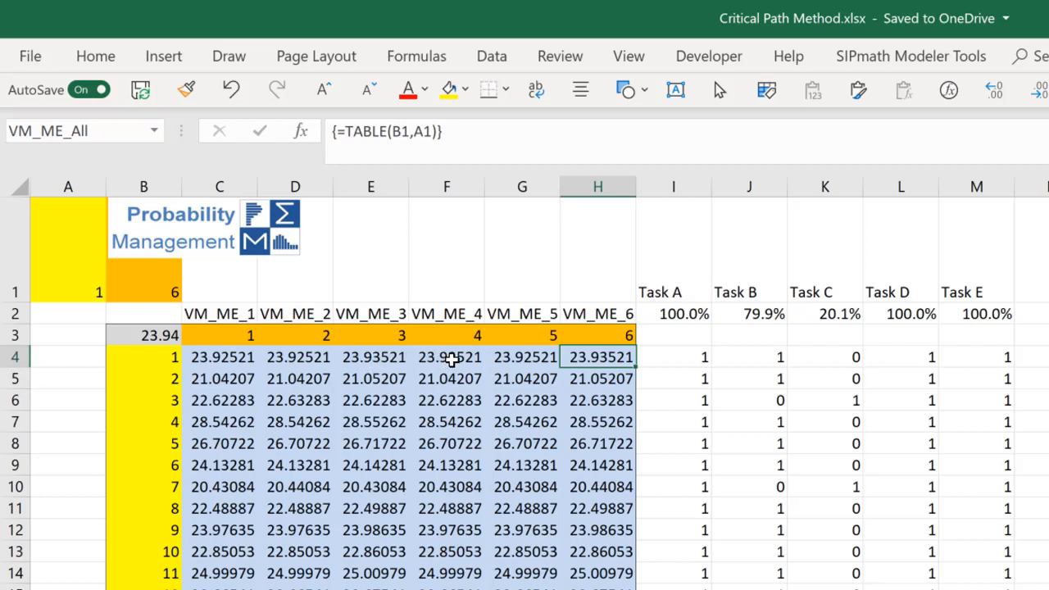
mouse_move(514, 361)
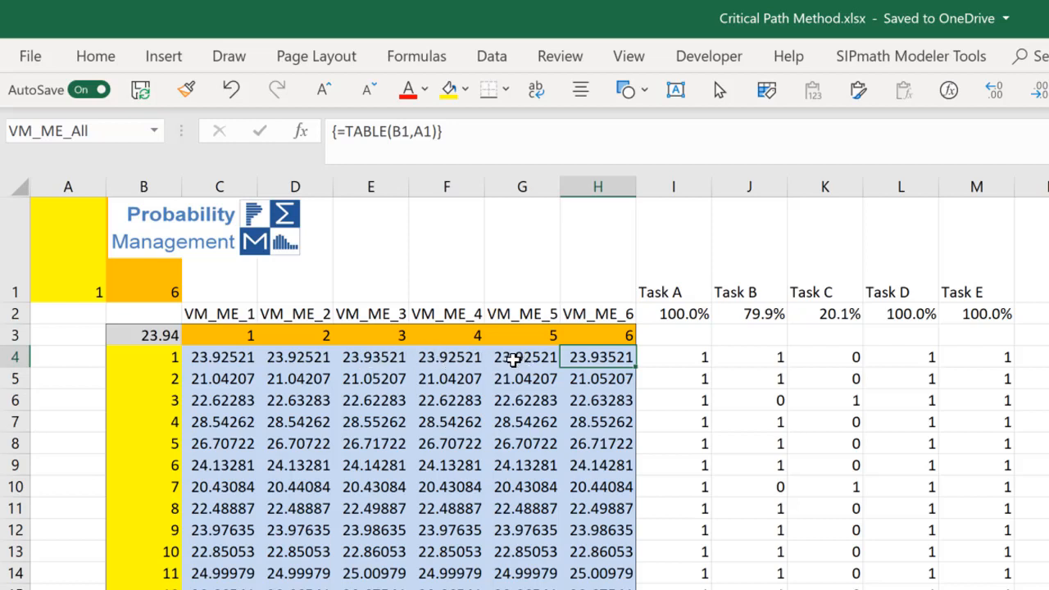
mouse_move(697, 356)
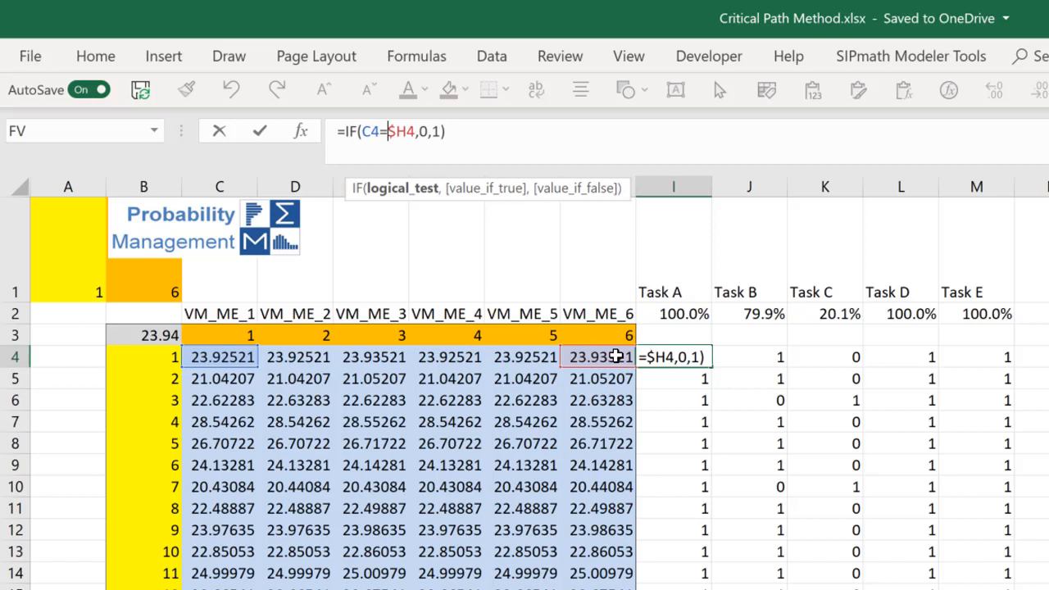
mouse_move(203, 359)
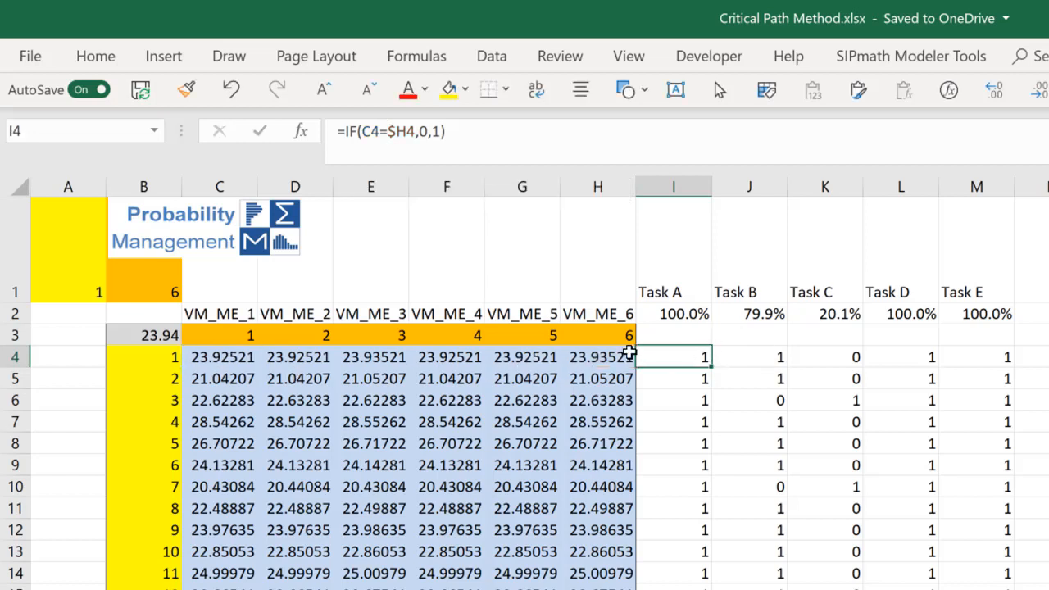
mouse_move(234, 352)
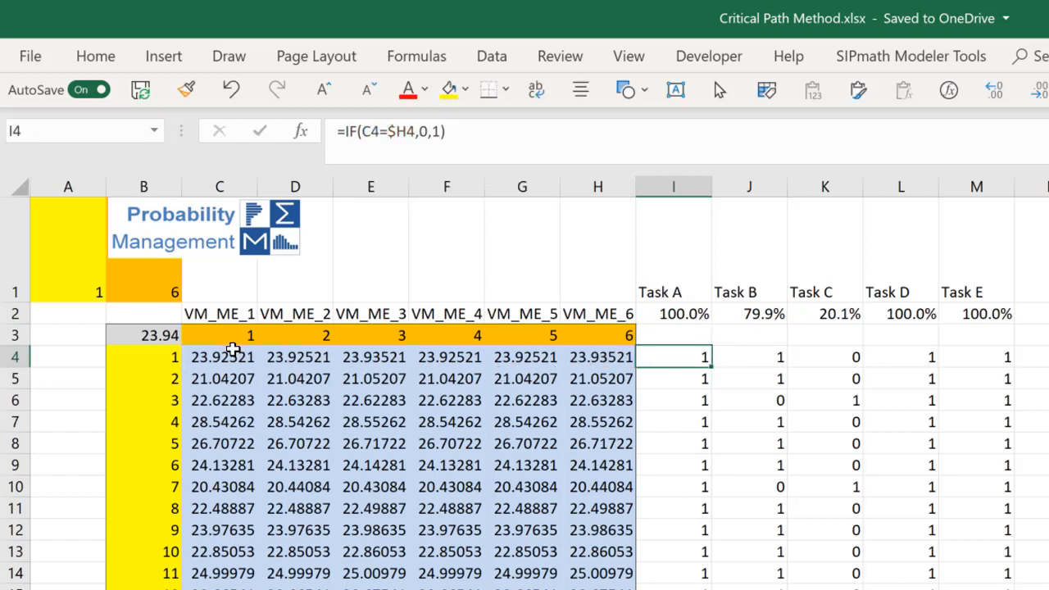
mouse_move(688, 359)
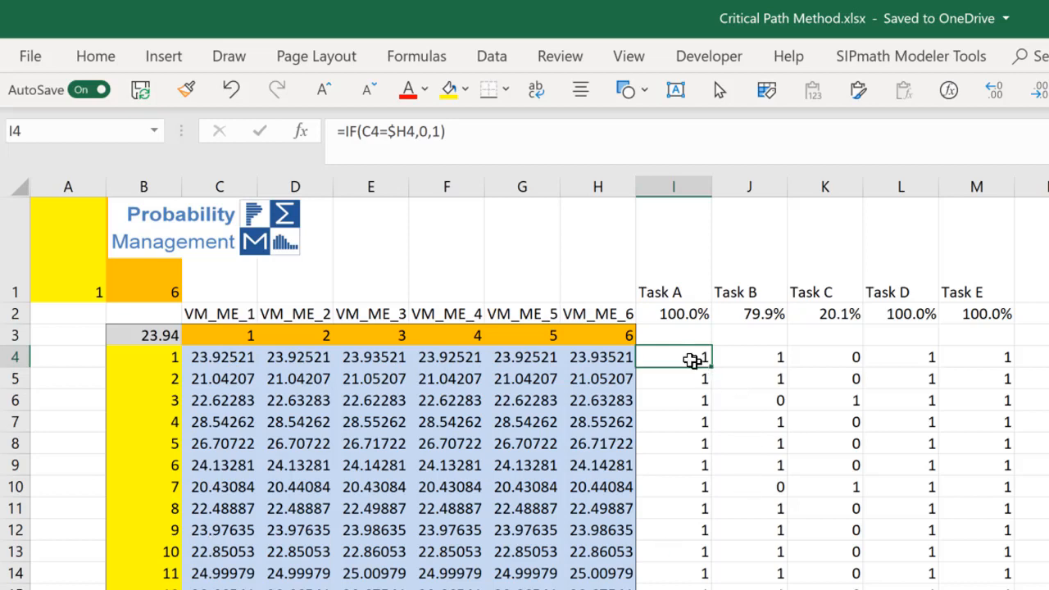
mouse_move(1016, 359)
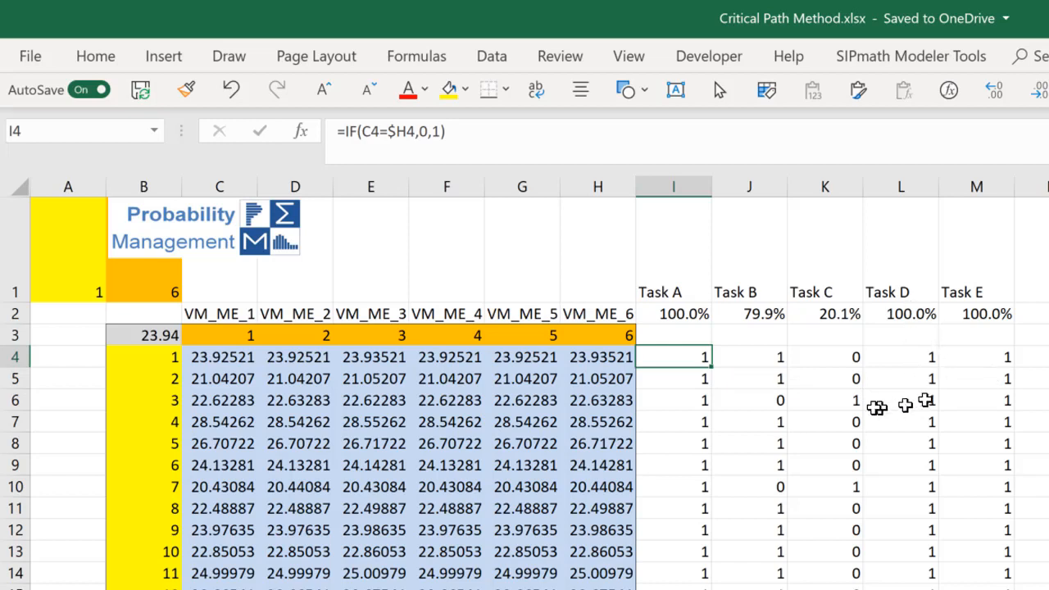
Inspect trial 3's critical-path flag formulas, including Task C's, and check the trial index.
left_click(673, 400)
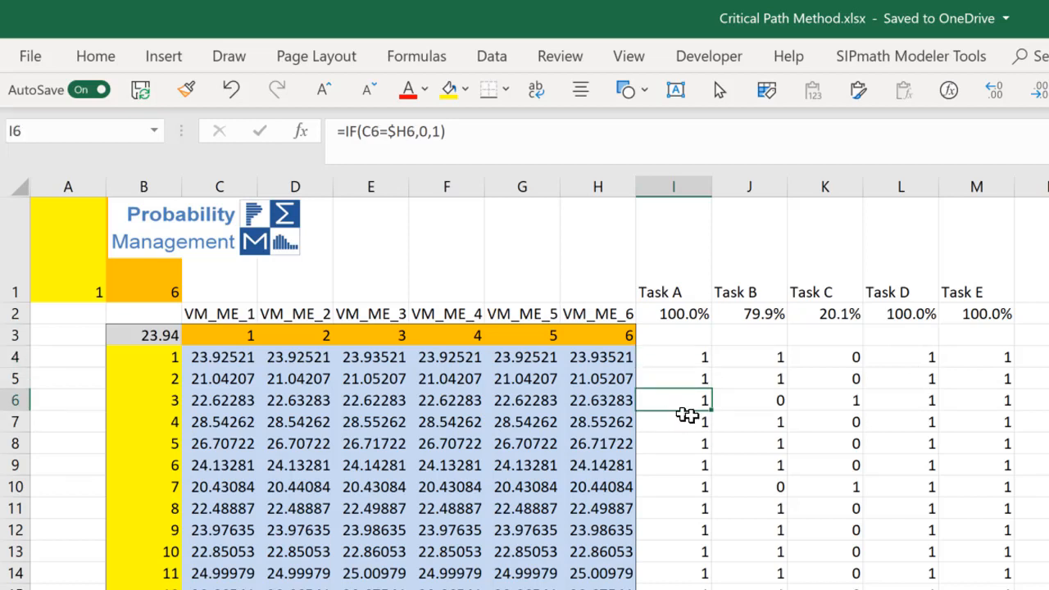
left_click(824, 400)
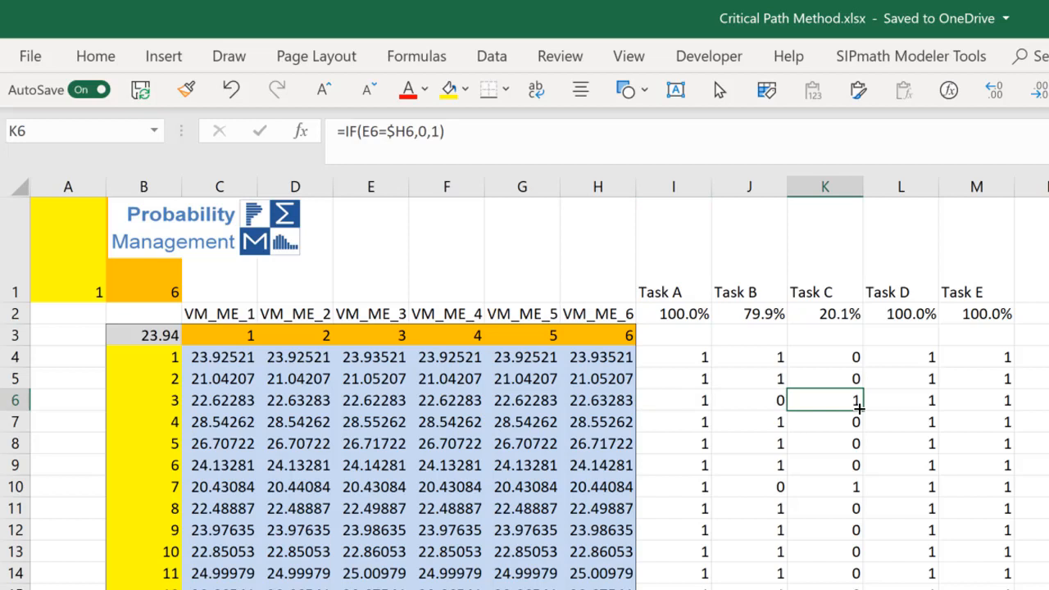
left_click(68, 279)
type("3")
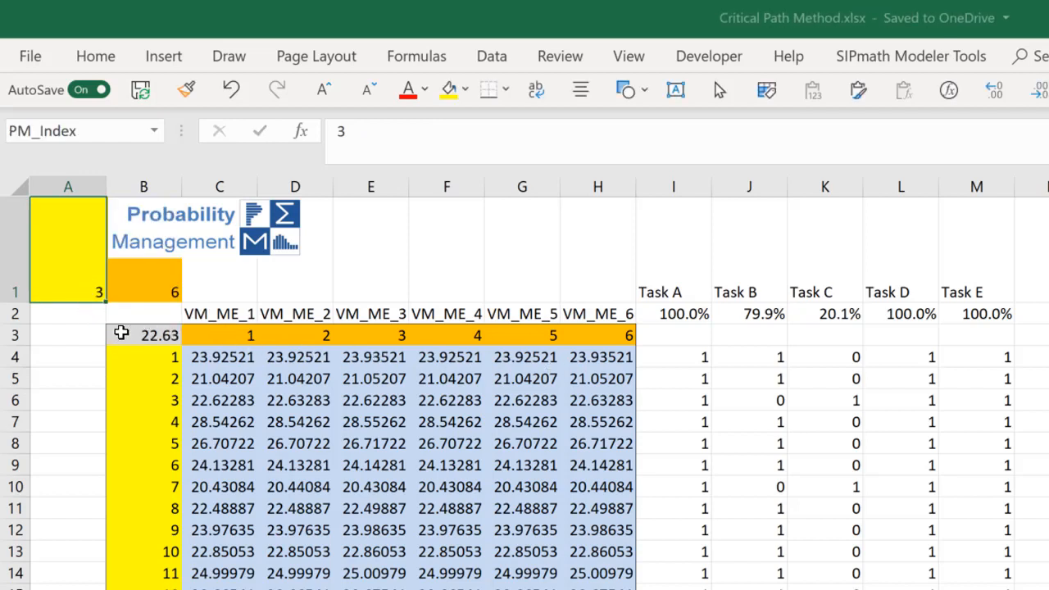
mouse_move(586, 401)
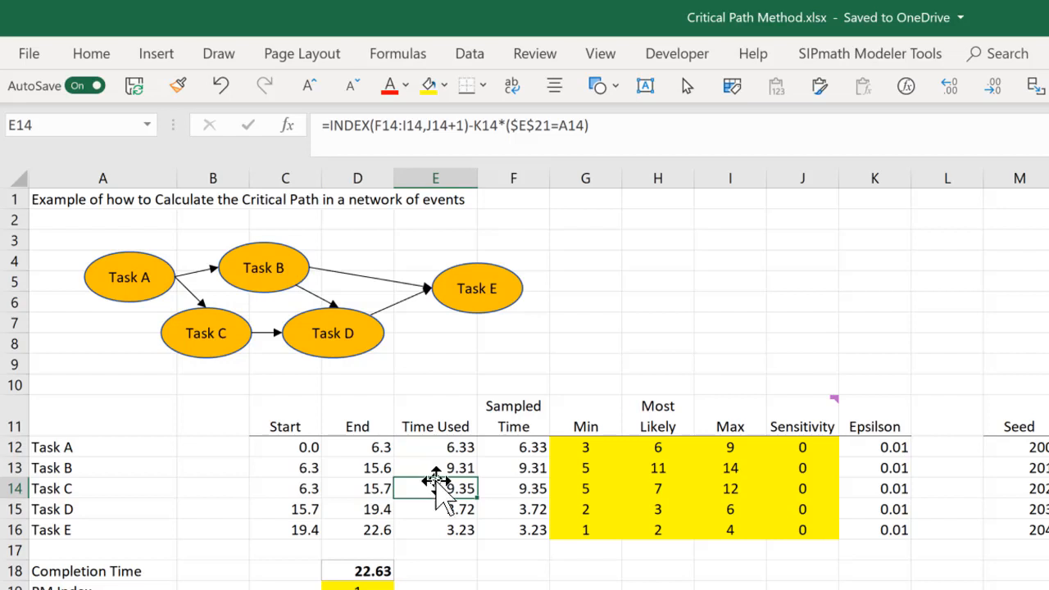
mouse_move(435, 466)
type("3")
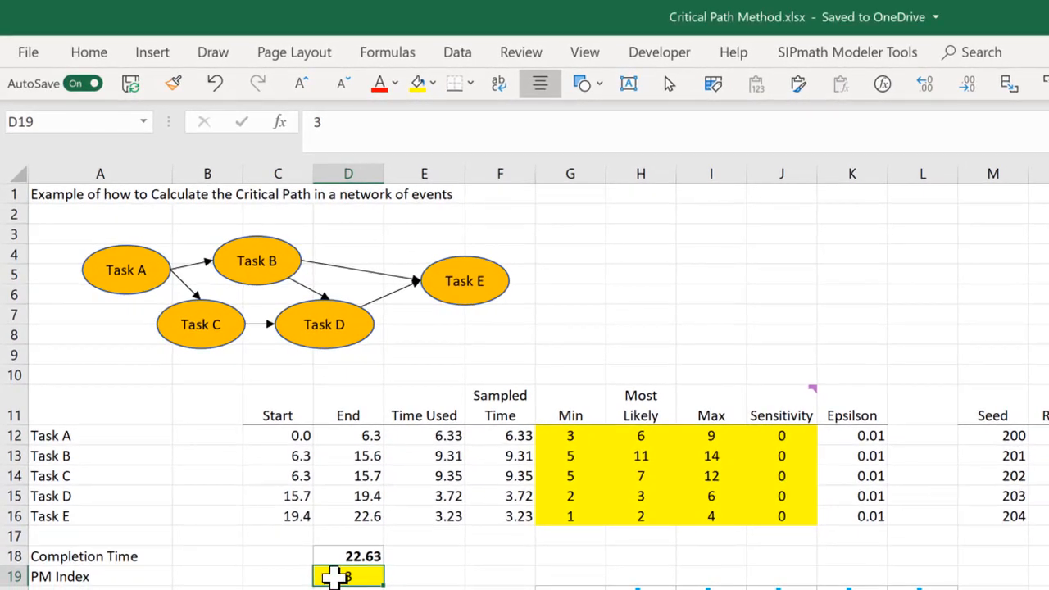
Enter 4 as the PM Index value to recalculate the trial's task times.
type("4")
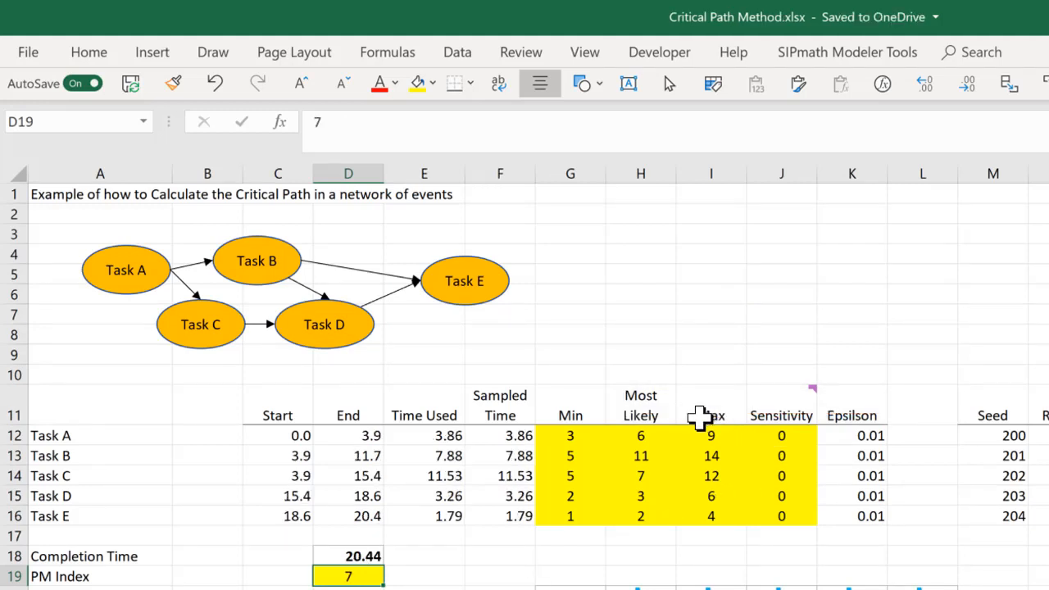
mouse_move(413, 452)
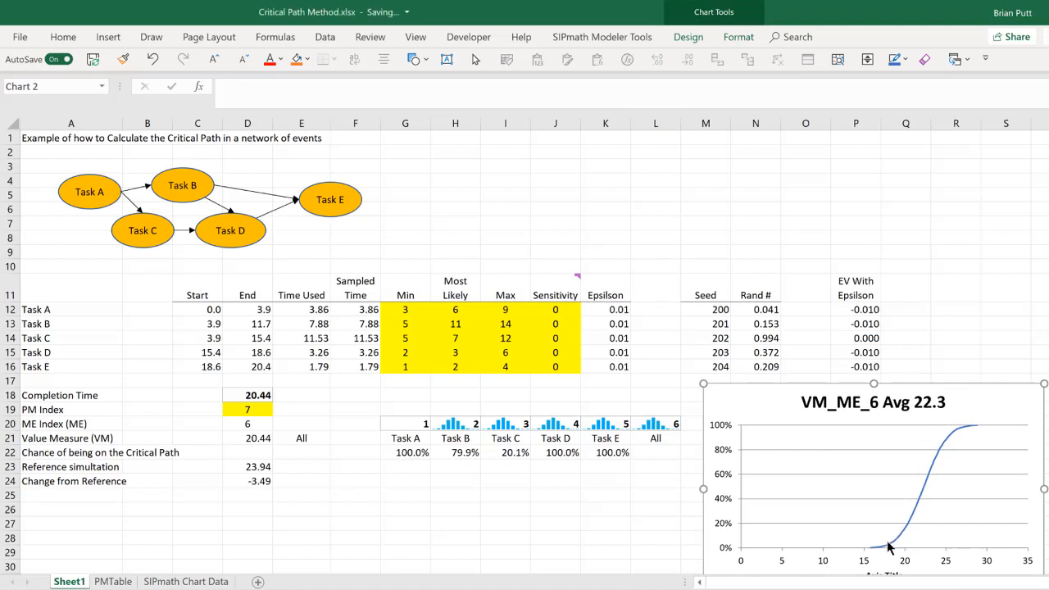
mouse_move(890, 540)
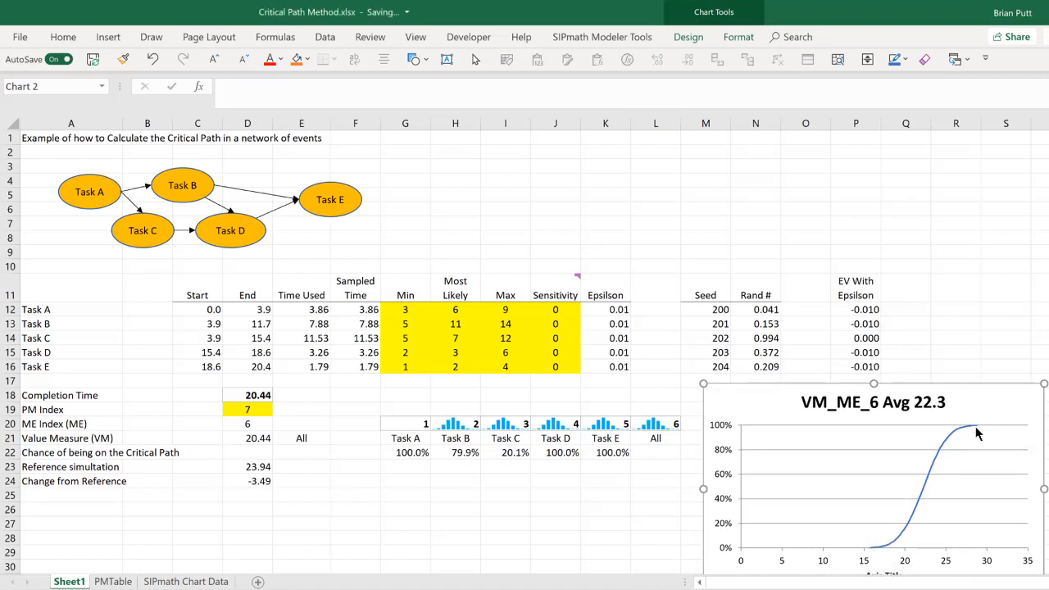
Deselect the S-curve chart, go to PMTable, and inspect Task A and B probability formulas.
left_click(605, 495)
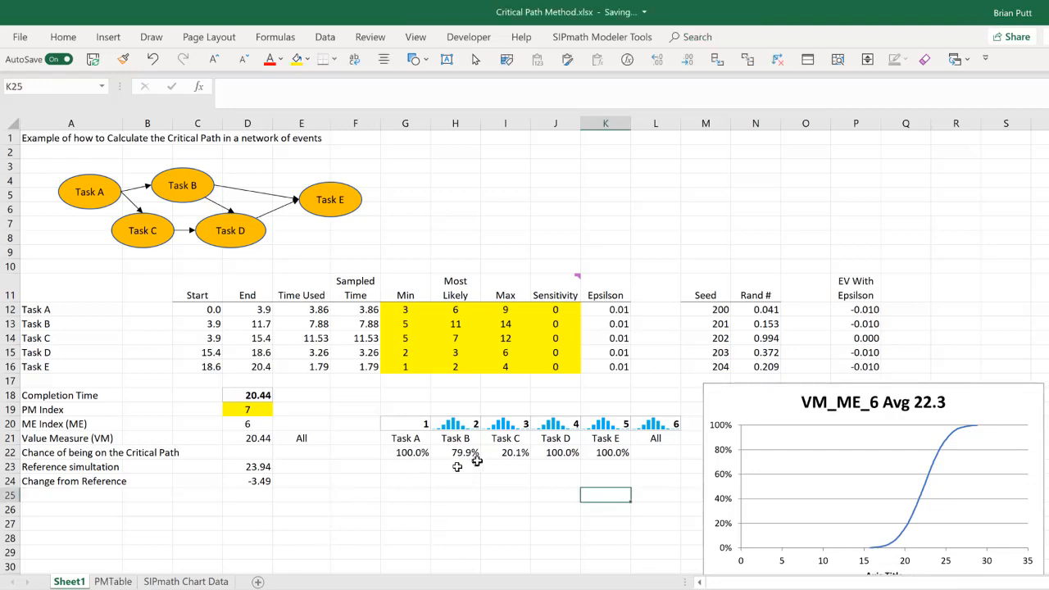
left_click(112, 582)
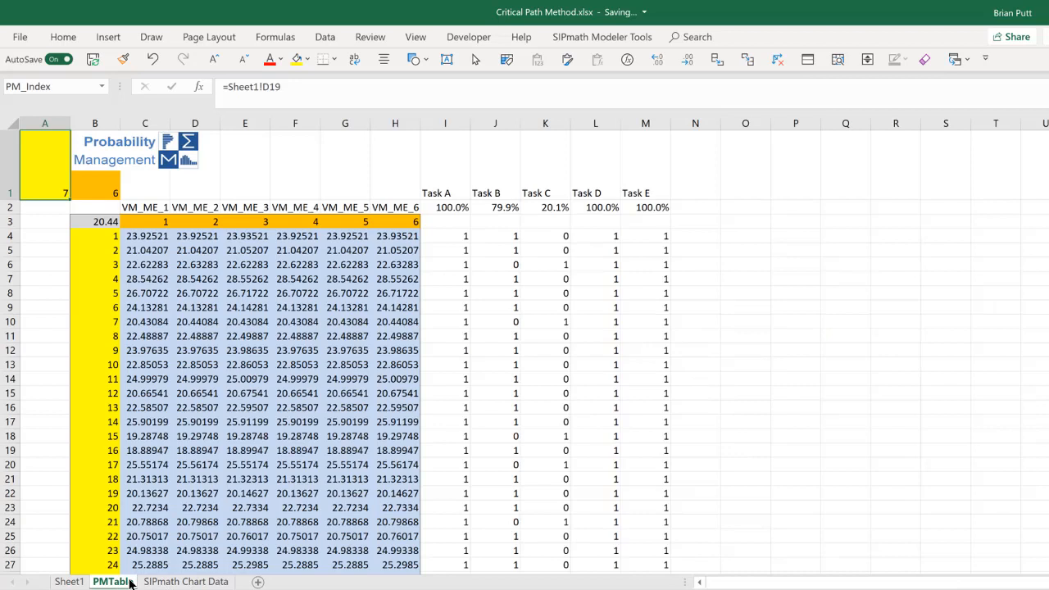
mouse_move(438, 445)
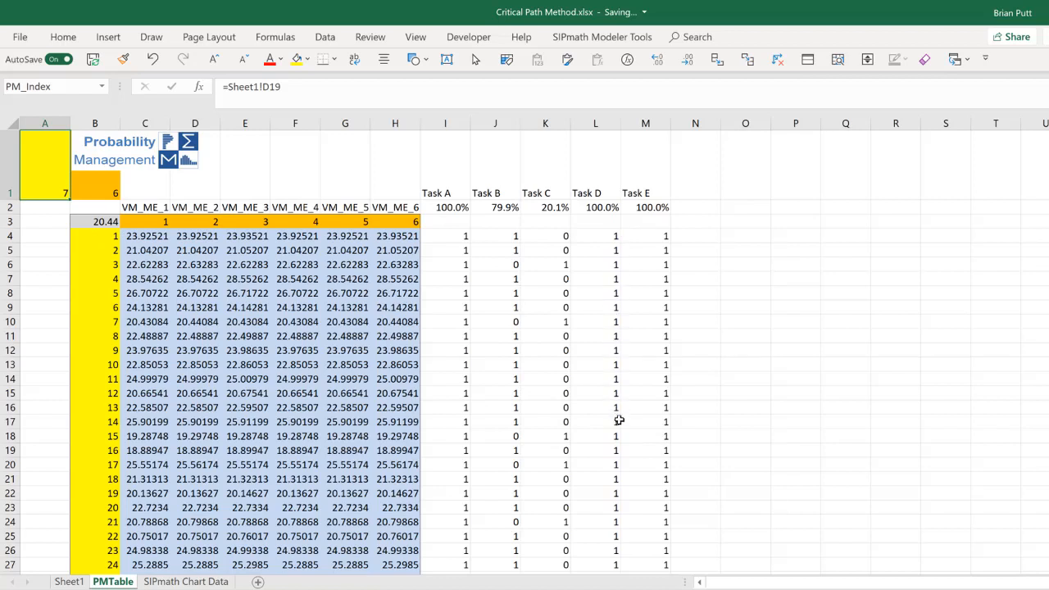
left_click(445, 207)
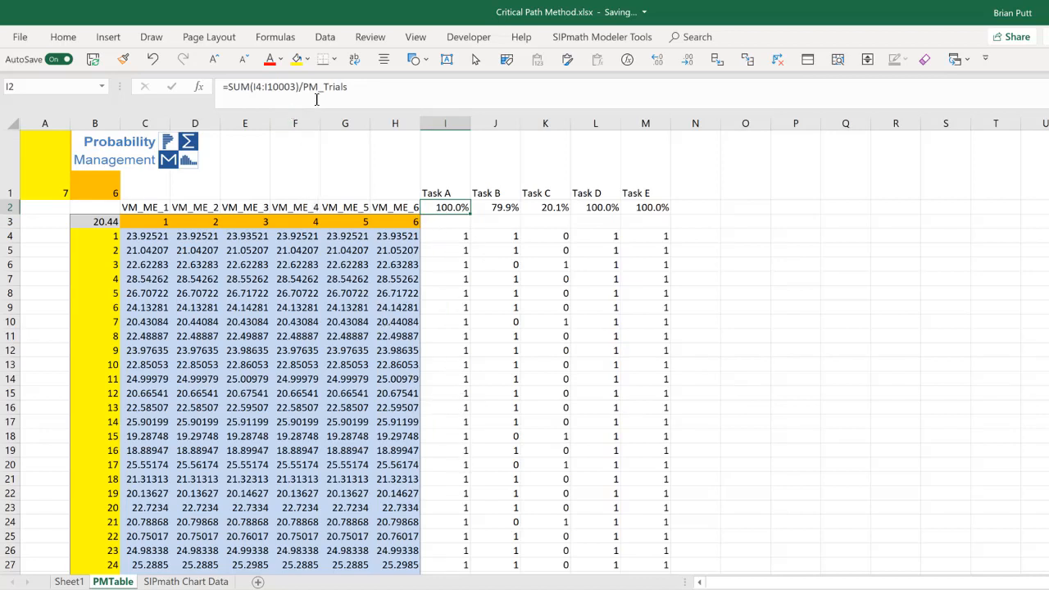
mouse_move(328, 91)
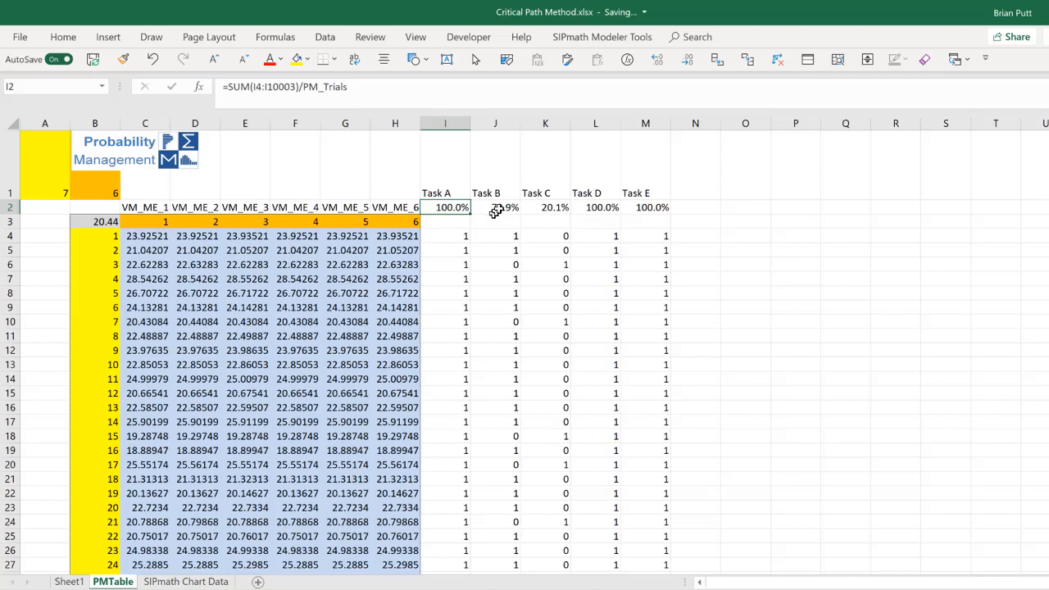
left_click(496, 206)
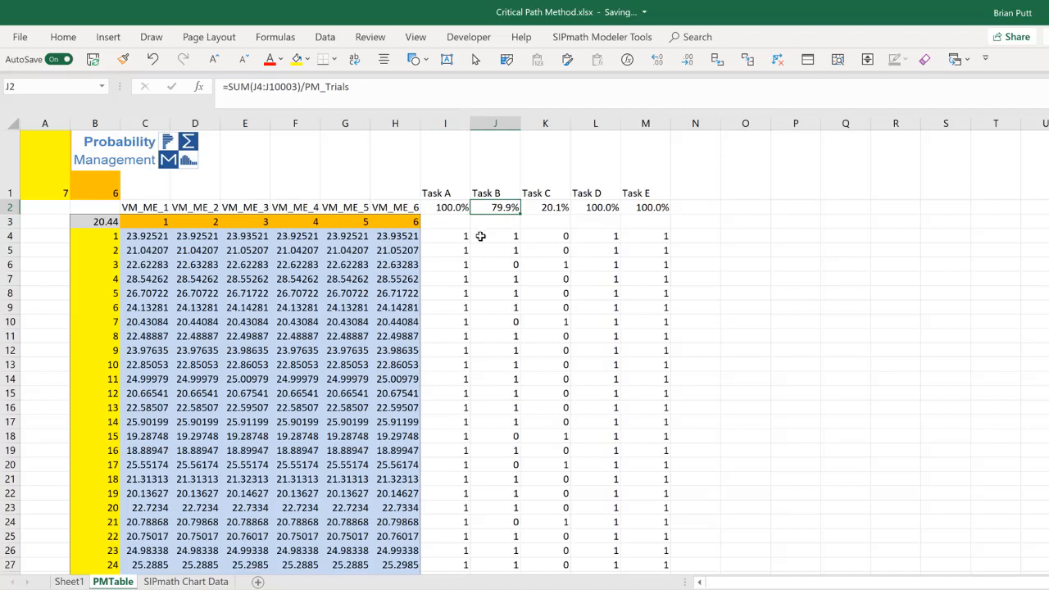
mouse_move(384, 184)
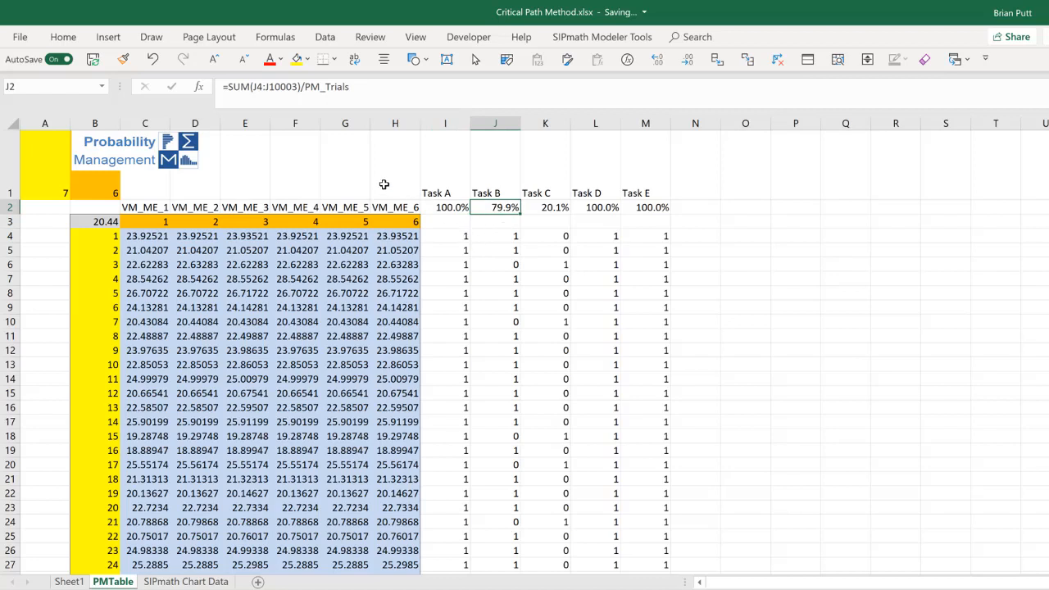
mouse_move(401, 207)
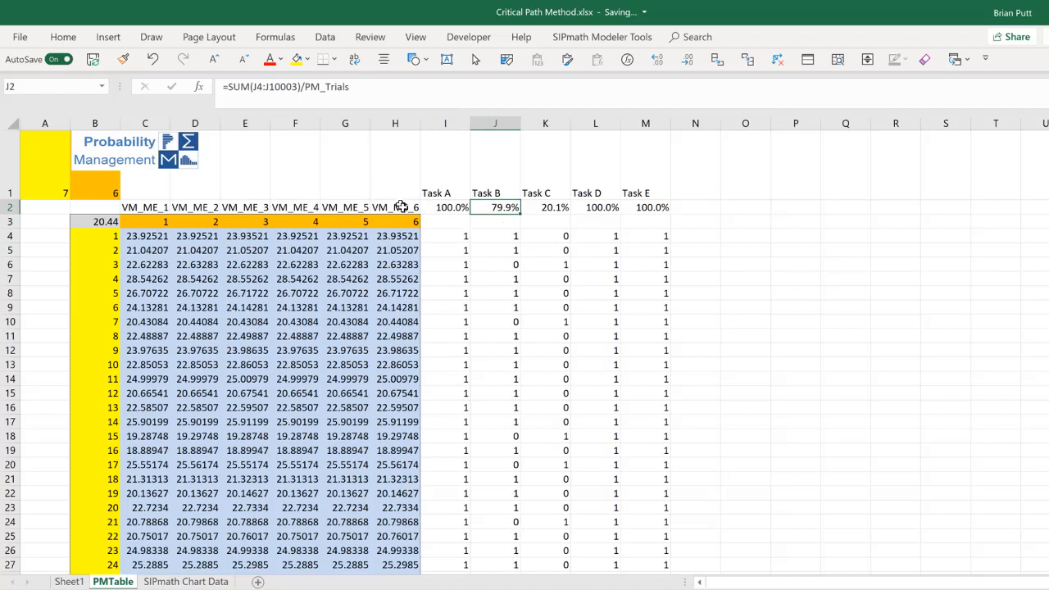
mouse_move(420, 222)
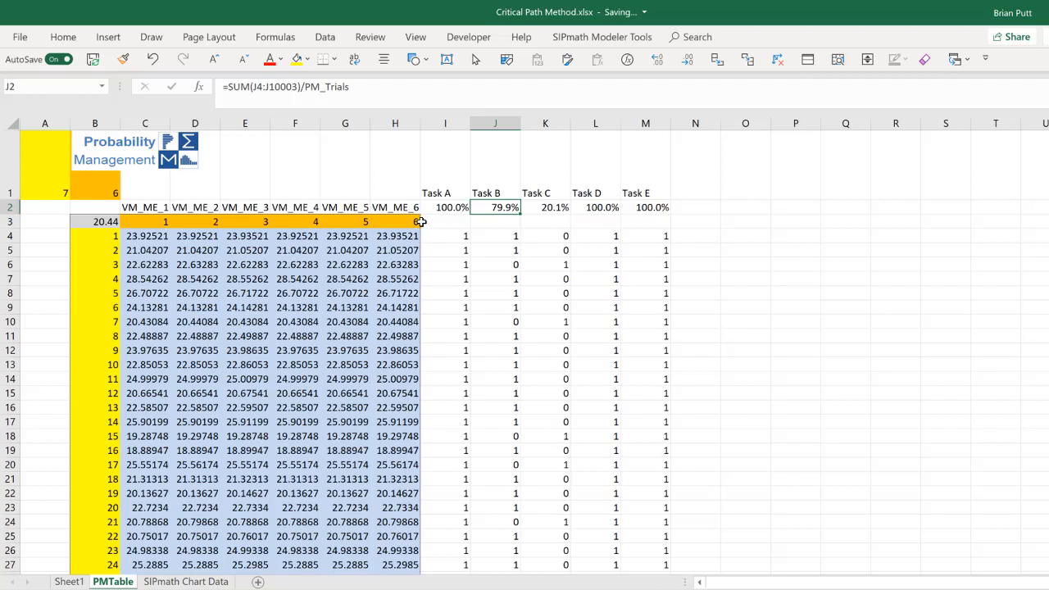
Inspect Task C and D probability formulas and trial flag formulas, then return to Sheet1.
left_click(545, 206)
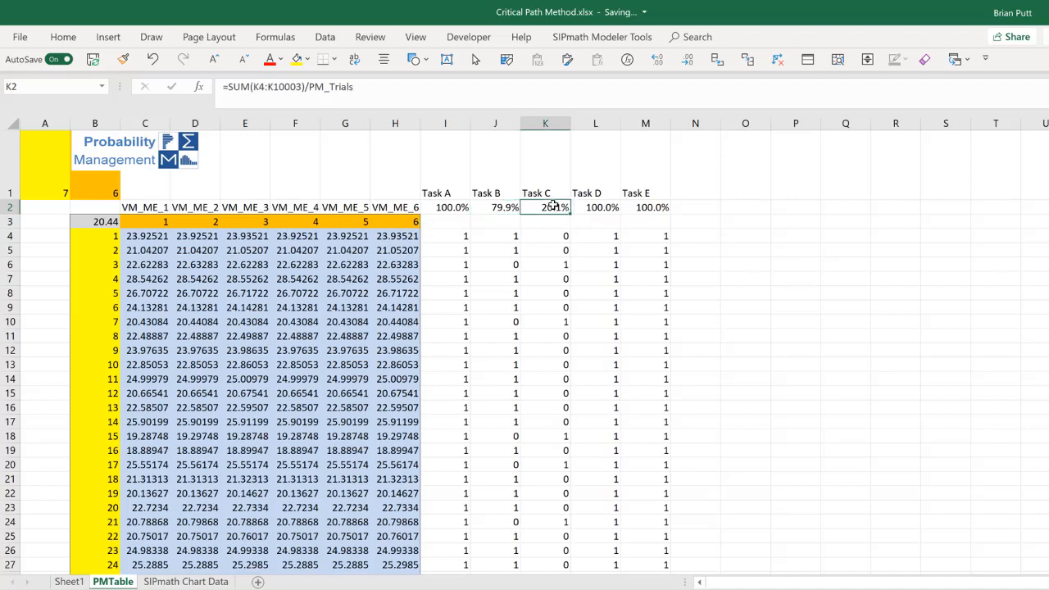
left_click(595, 207)
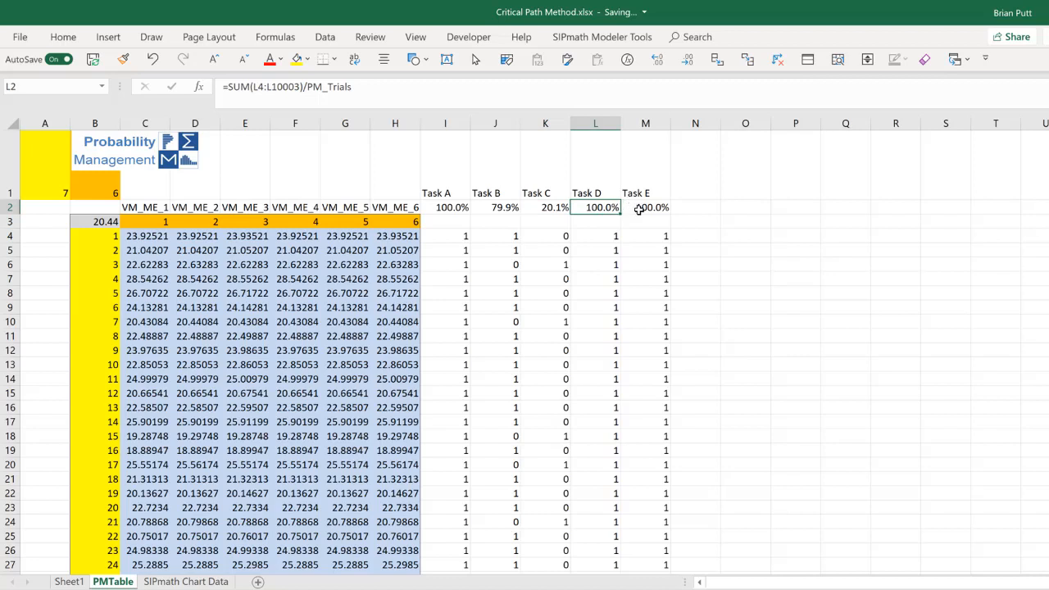
left_click(616, 279)
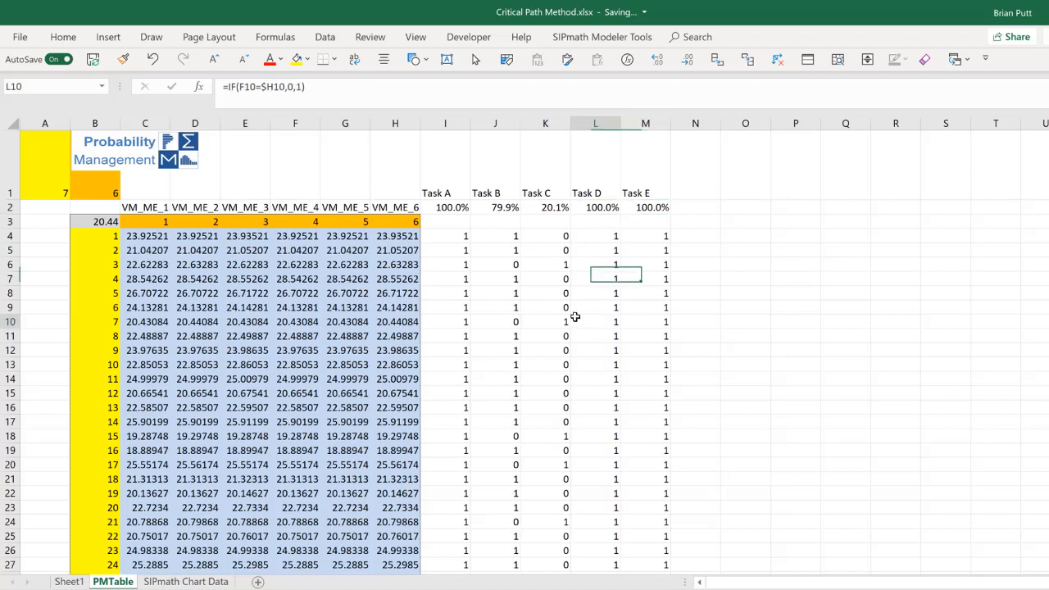
left_click(445, 236)
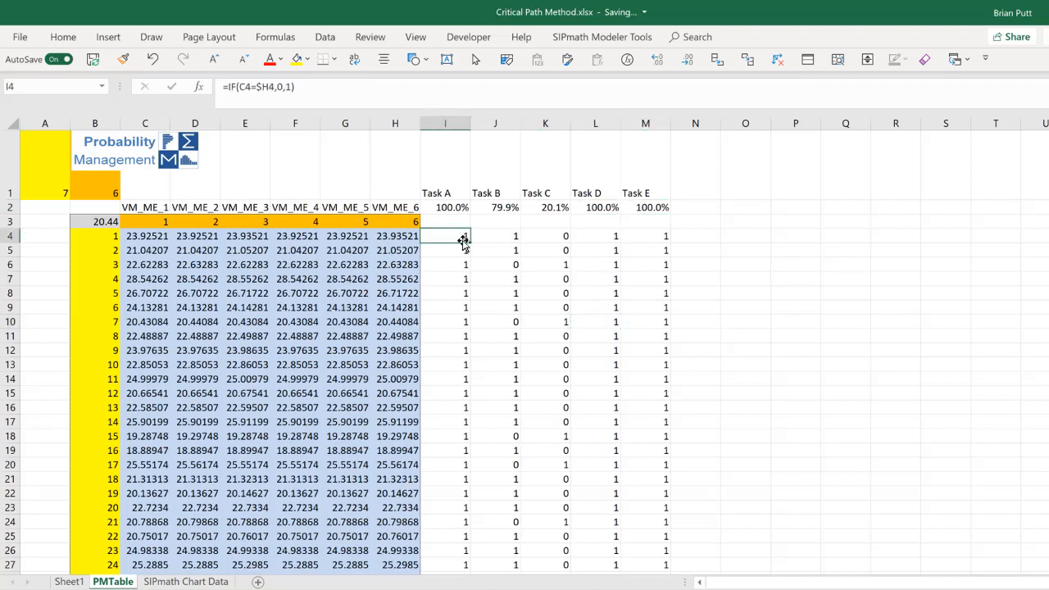
left_click(445, 236)
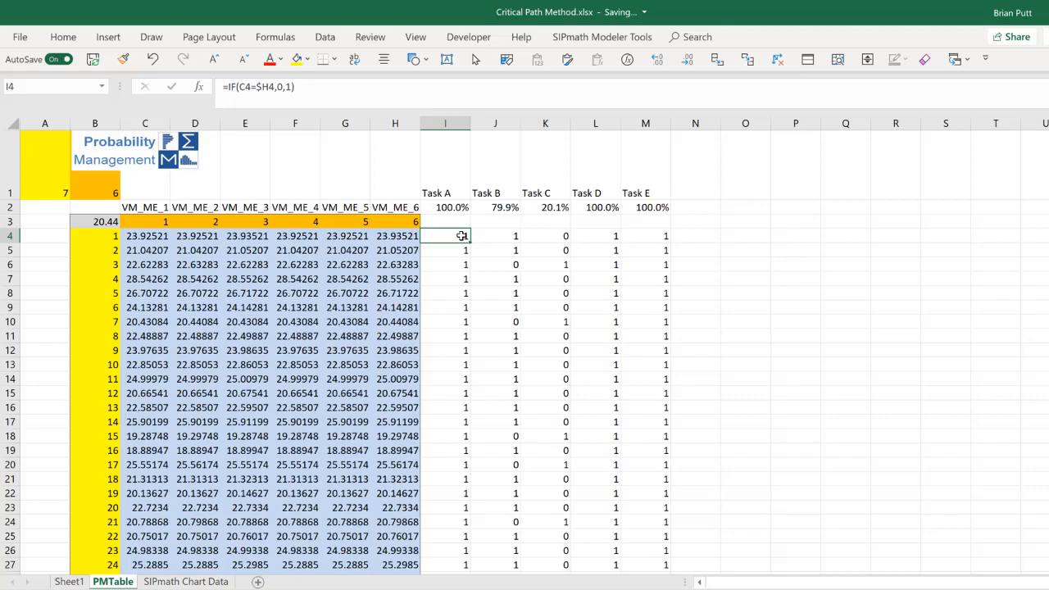
left_click(74, 581)
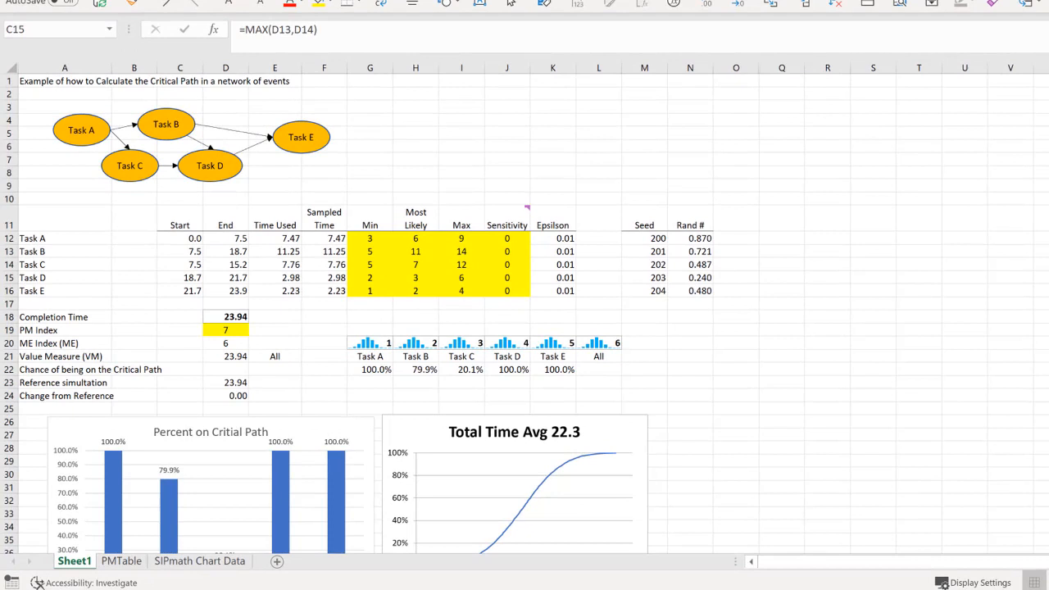
mouse_move(184, 141)
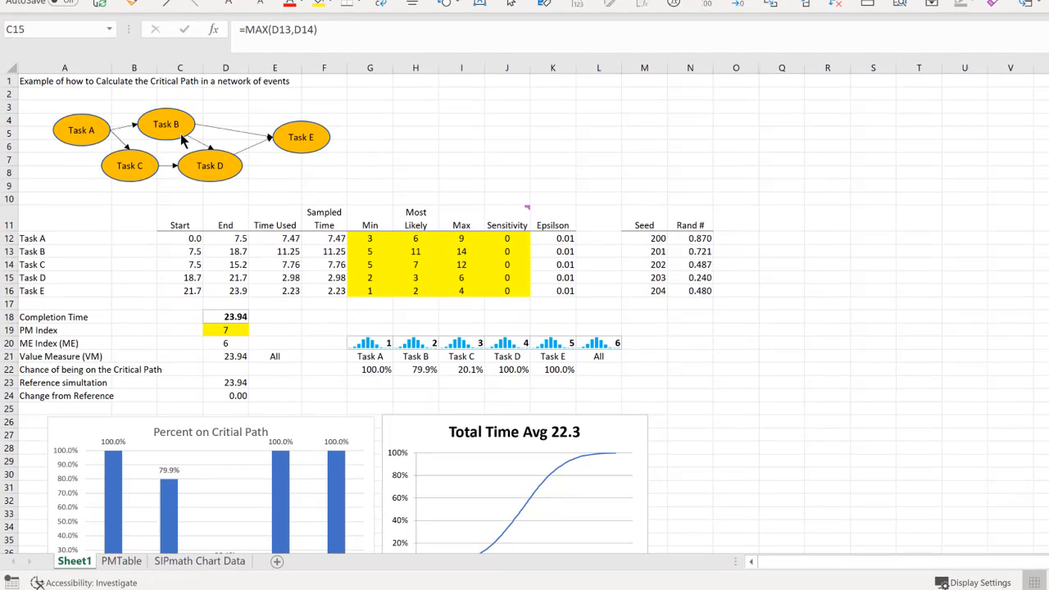
mouse_move(217, 168)
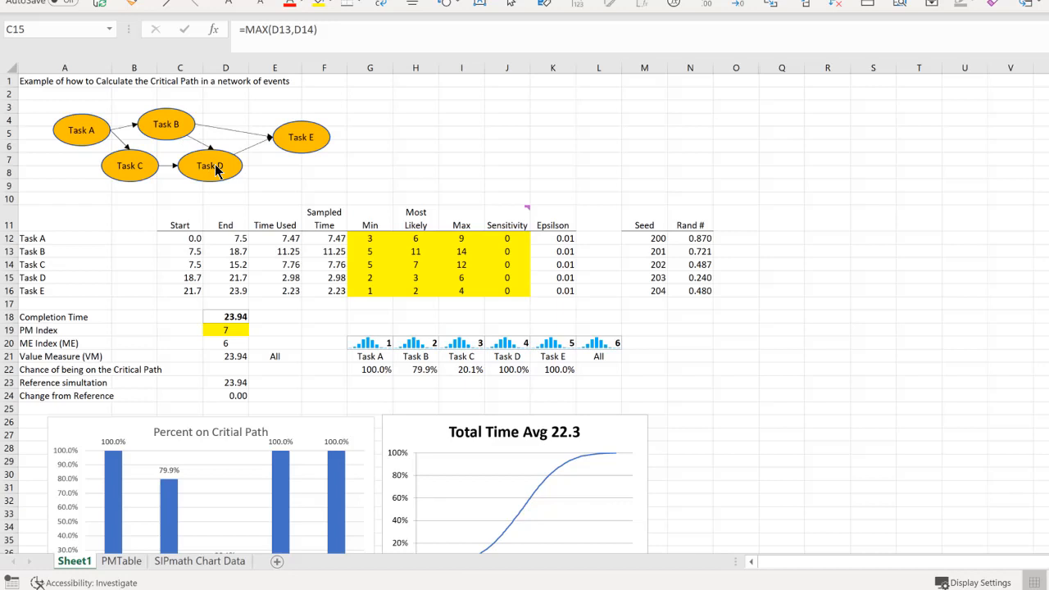
mouse_move(181, 135)
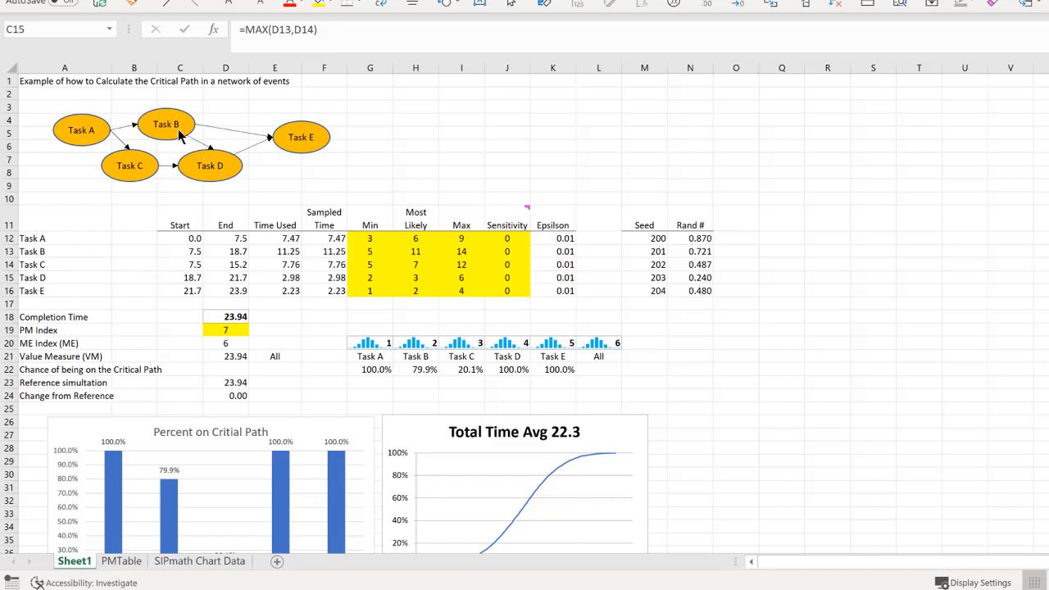
mouse_move(215, 151)
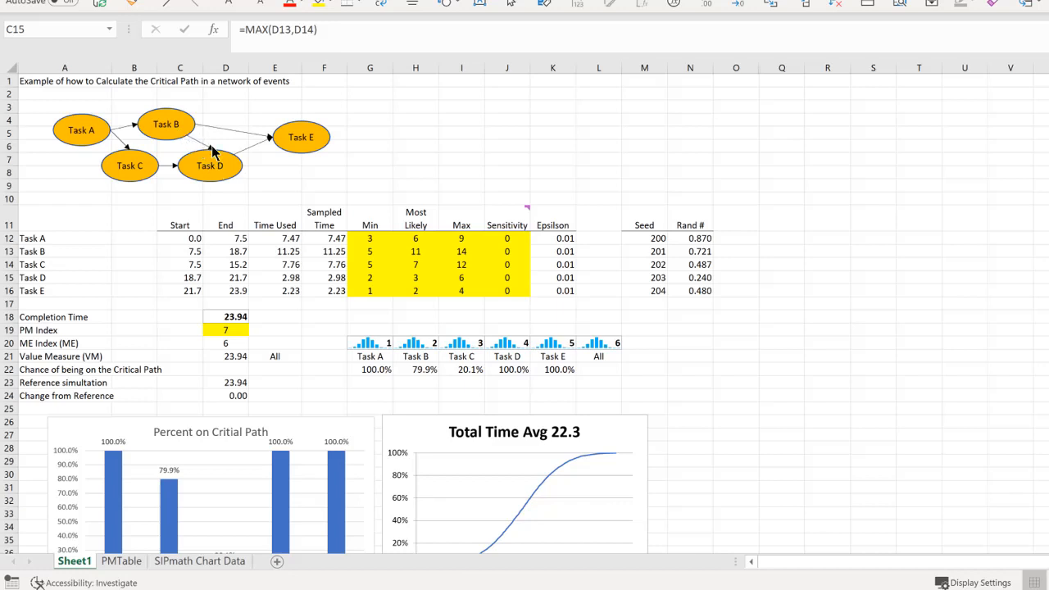
mouse_move(205, 194)
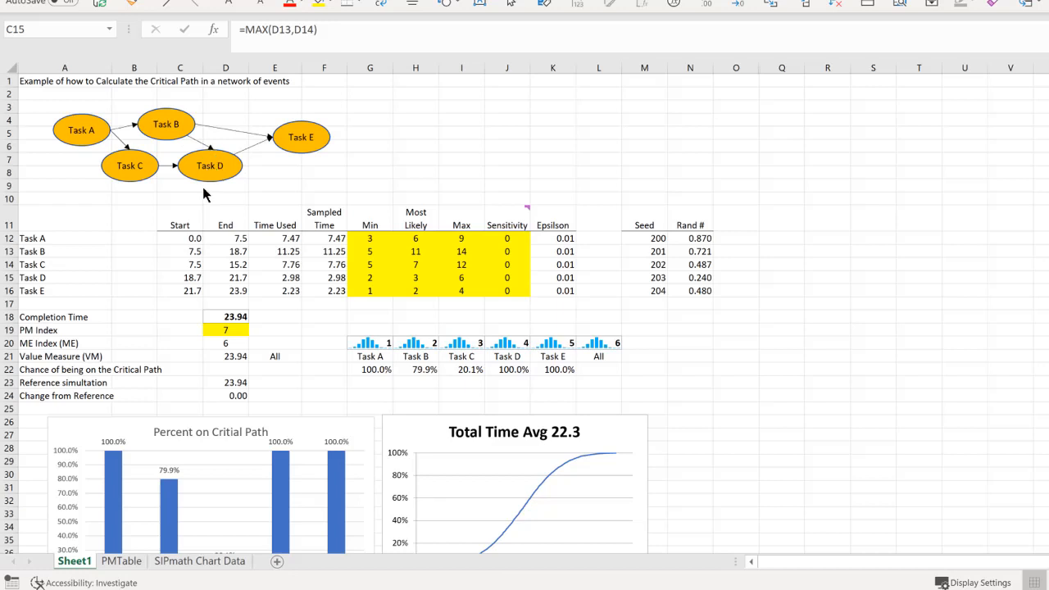
mouse_move(187, 277)
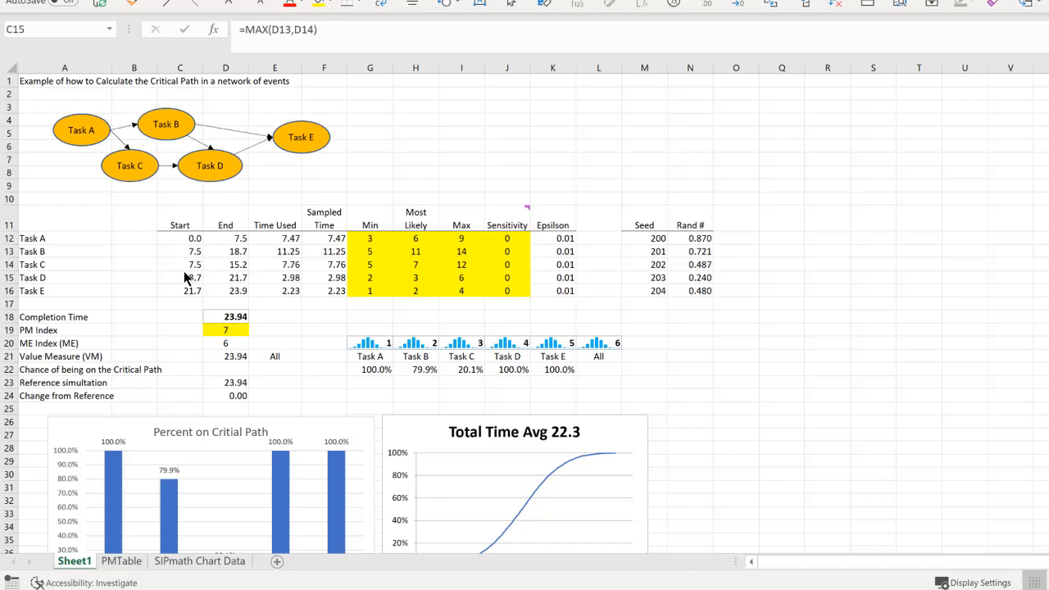
left_click(180, 277)
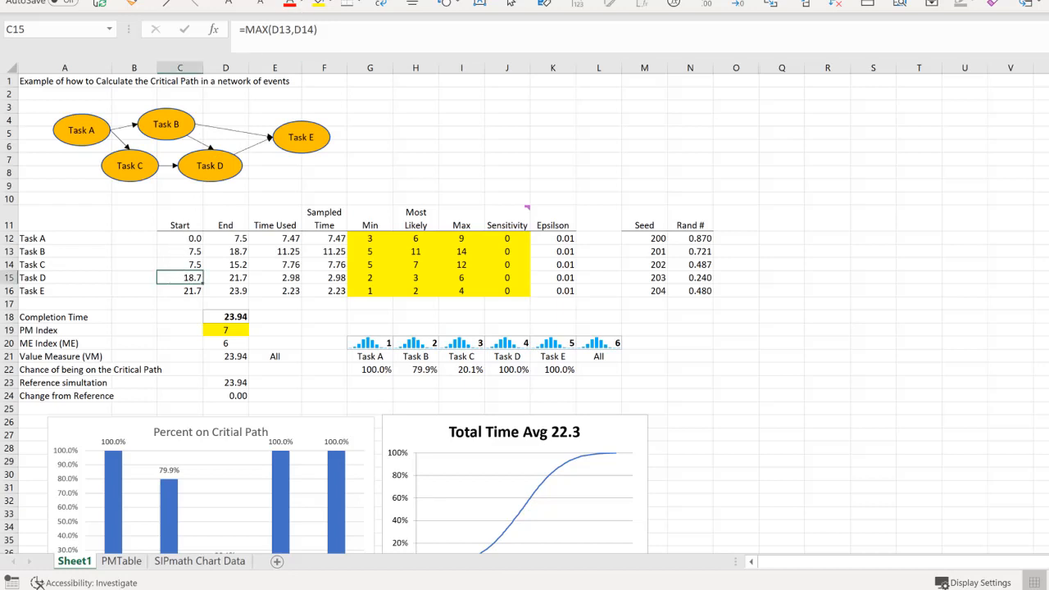
Change Task D's start formula to =MAX(D13*0,D14) so Task B's end is ignored.
double_click(180, 277)
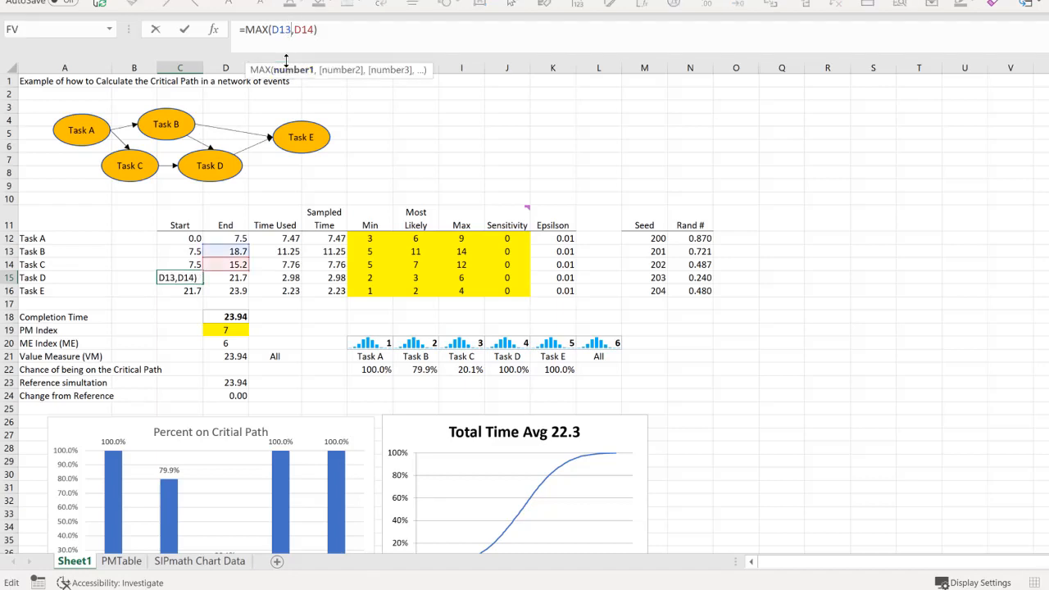
type("*0")
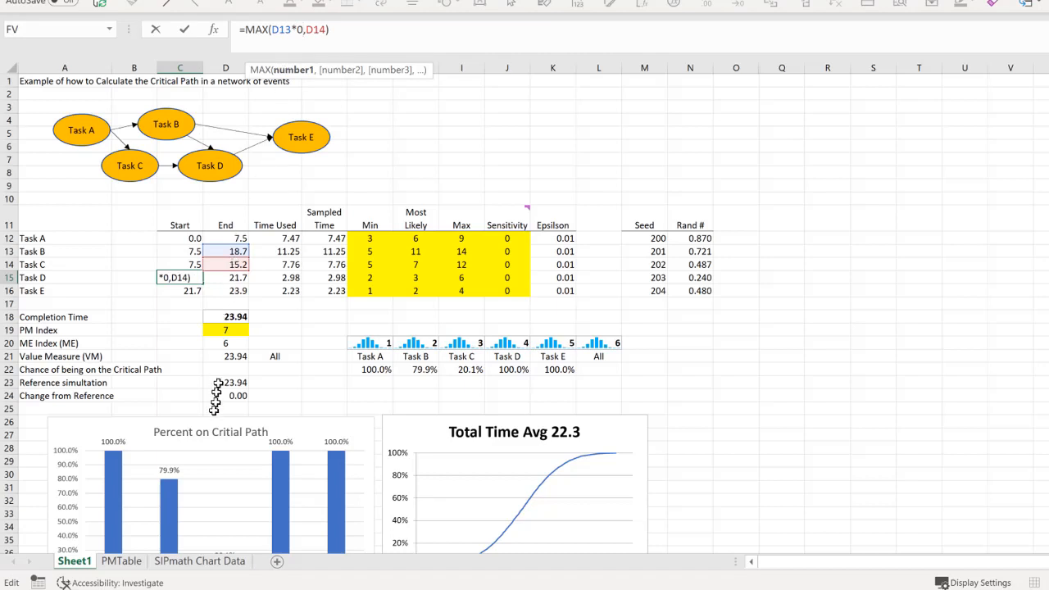
mouse_move(155, 485)
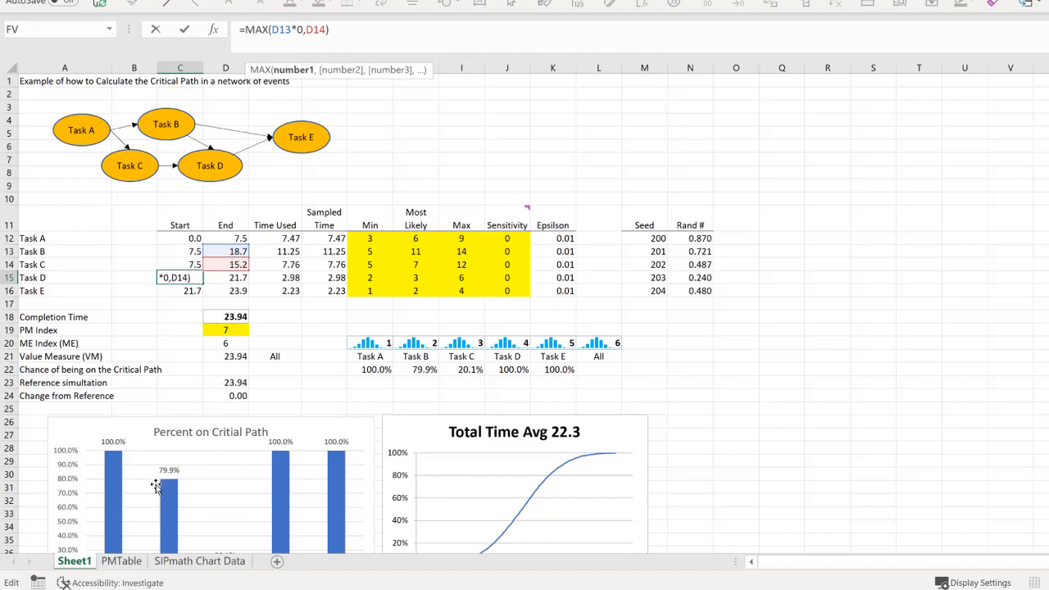
mouse_move(371, 451)
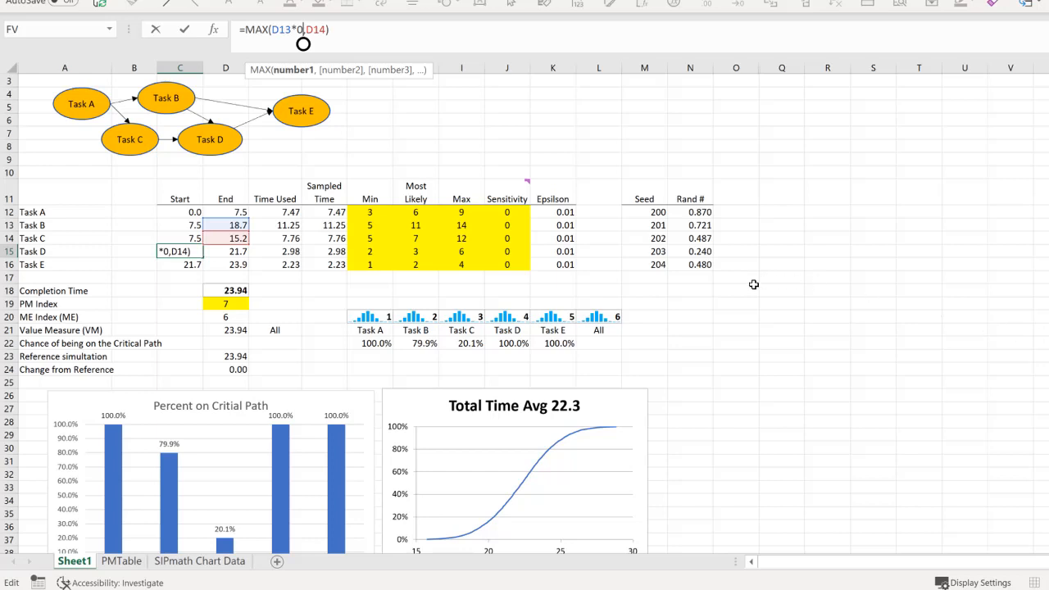
key("Return")
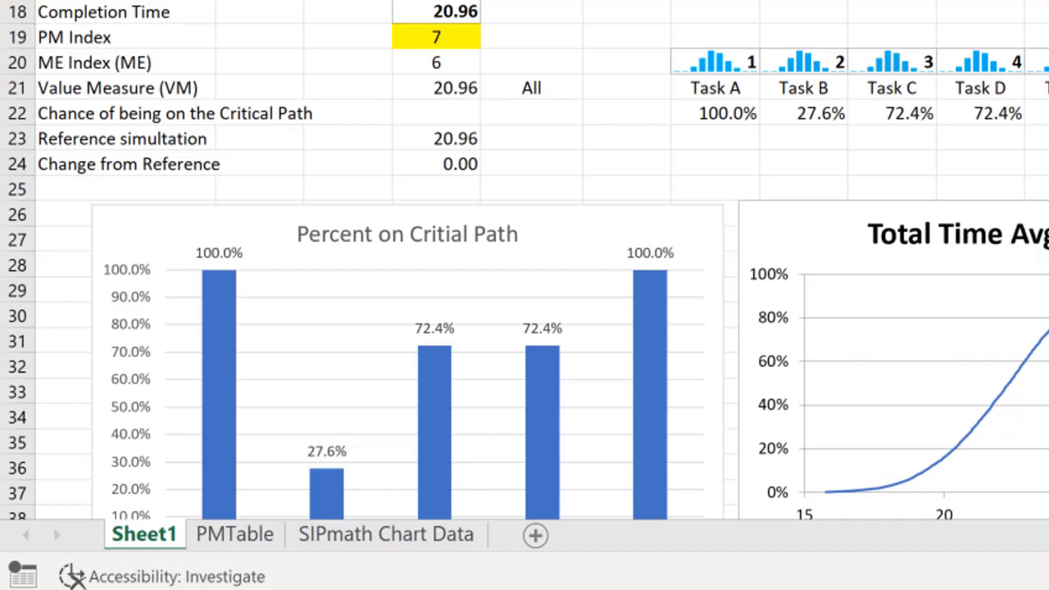
scroll("down", 3)
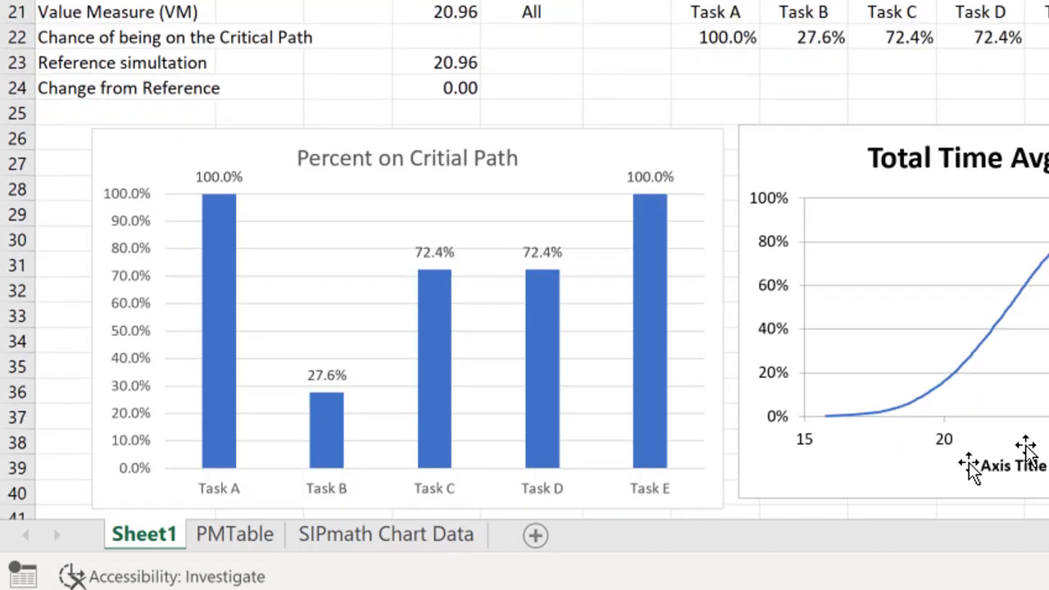
mouse_move(327, 409)
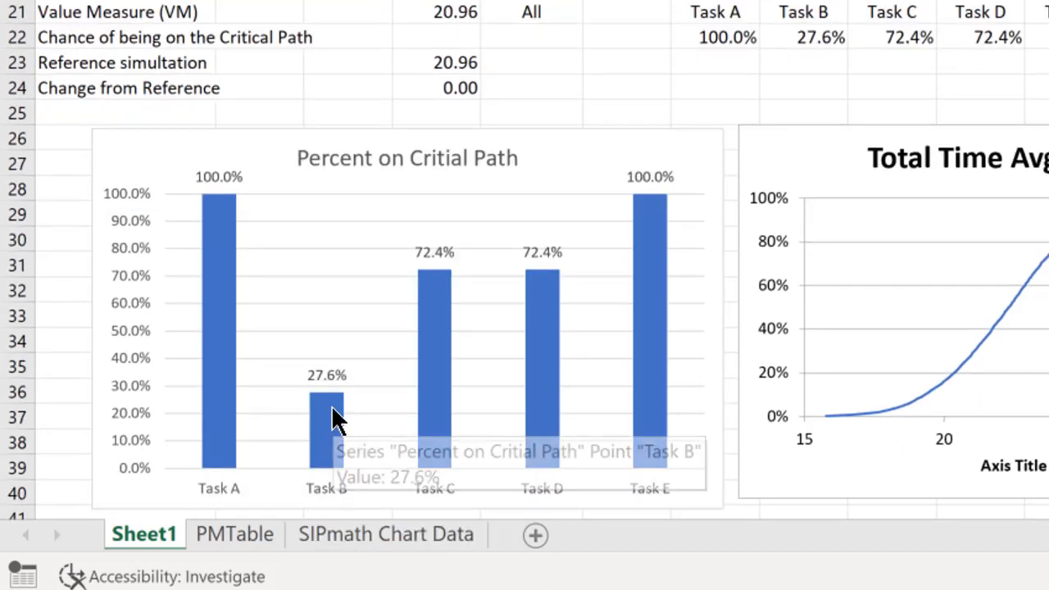
mouse_move(320, 408)
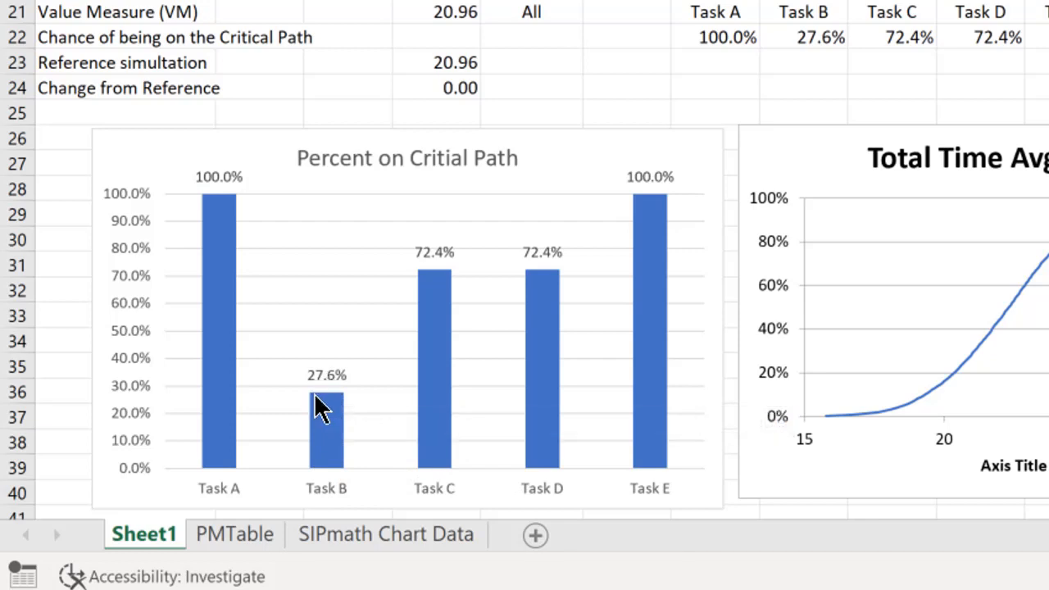
mouse_move(443, 295)
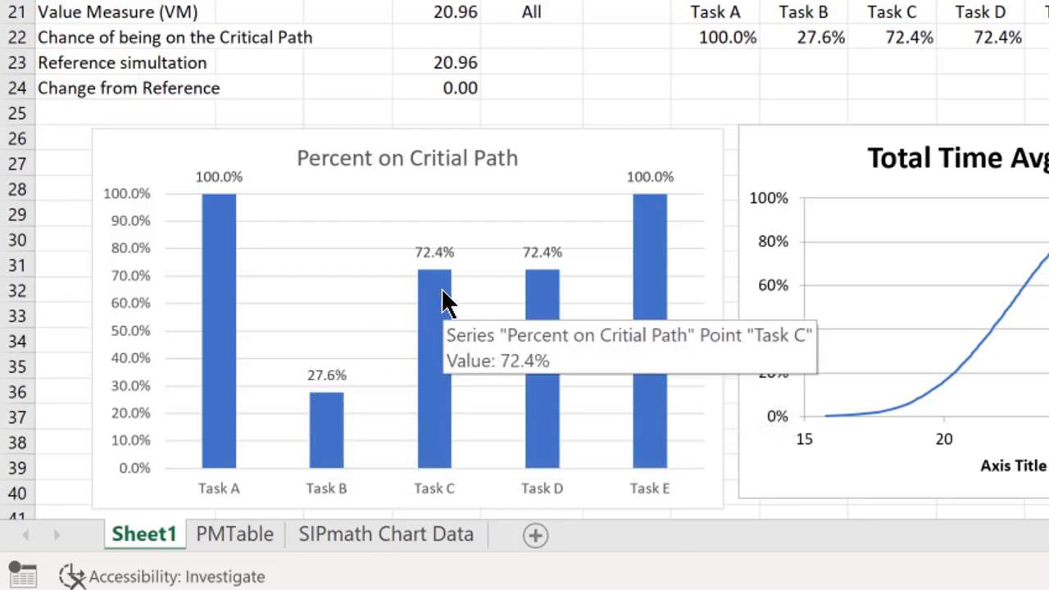
mouse_move(543, 332)
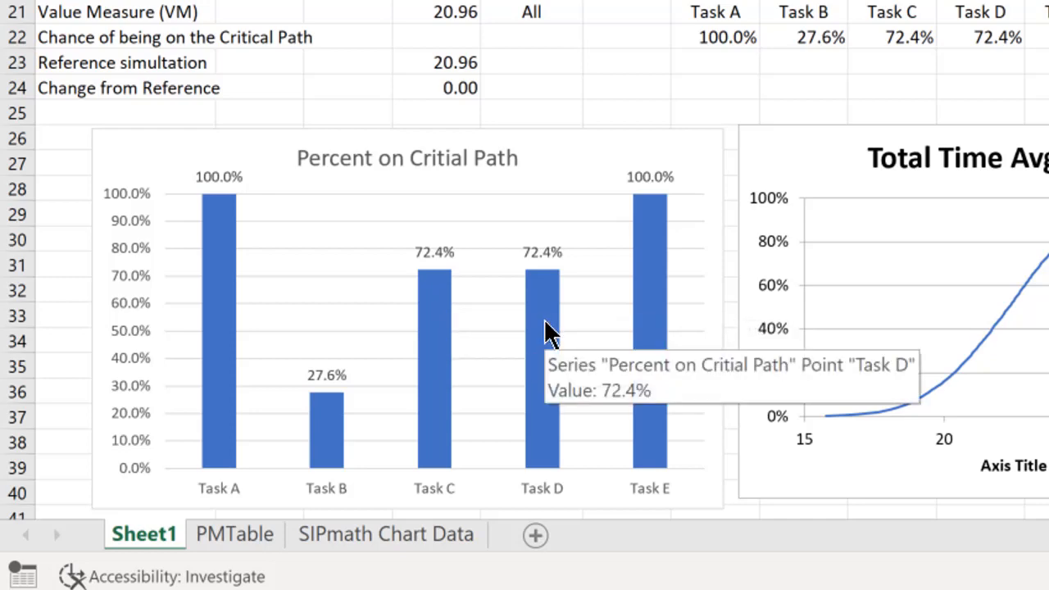
scroll("up", 3)
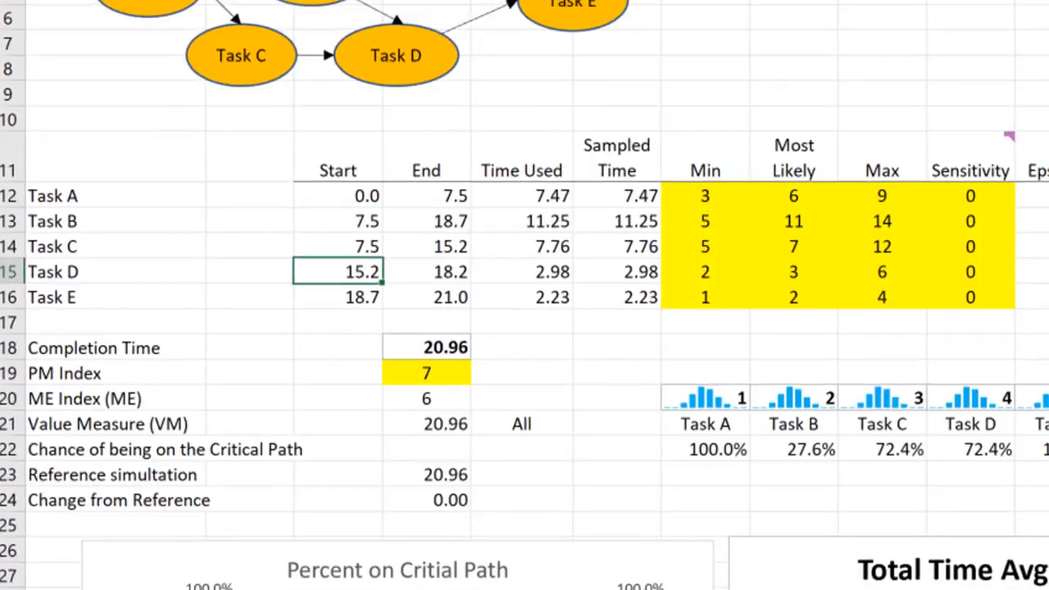
scroll("up", 3)
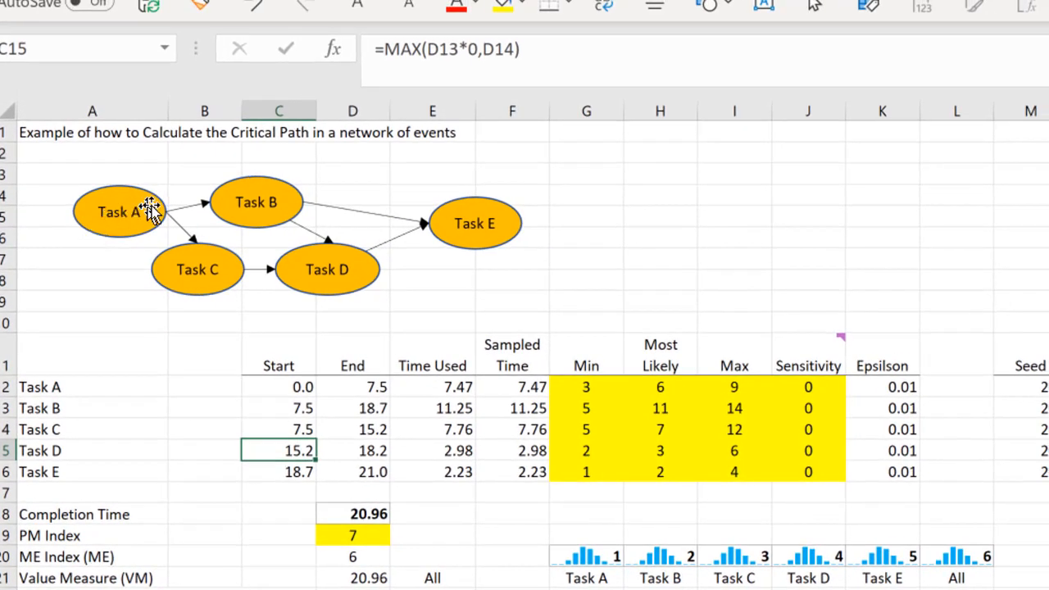
mouse_move(354, 288)
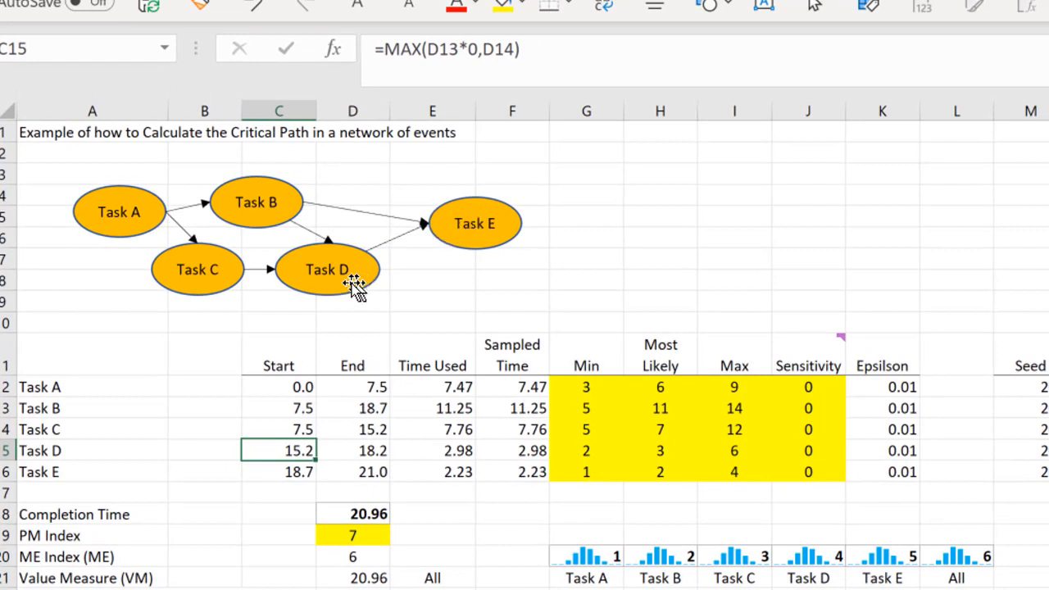
mouse_move(636, 537)
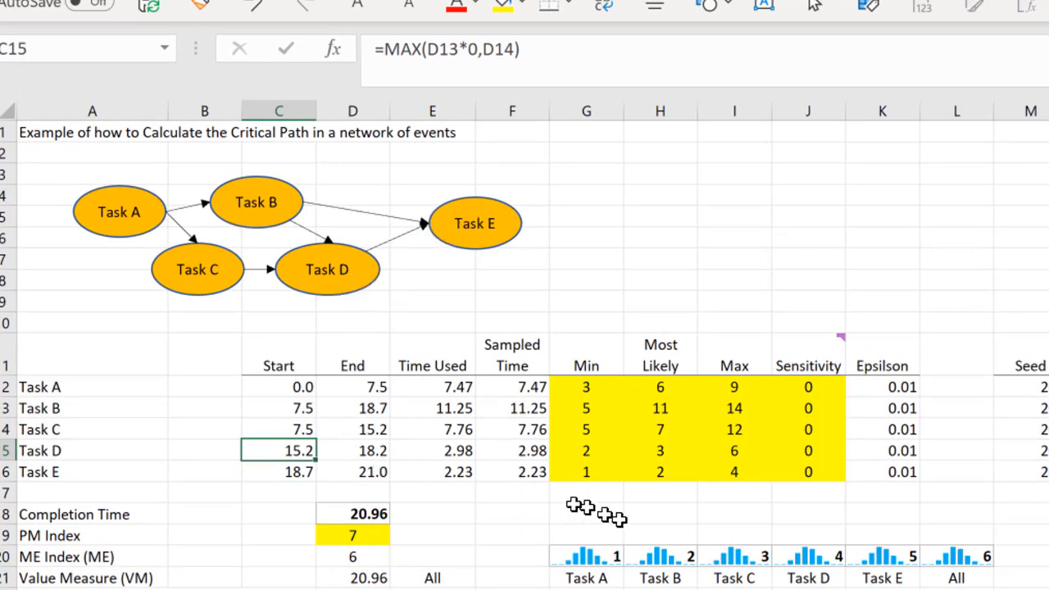
mouse_move(234, 283)
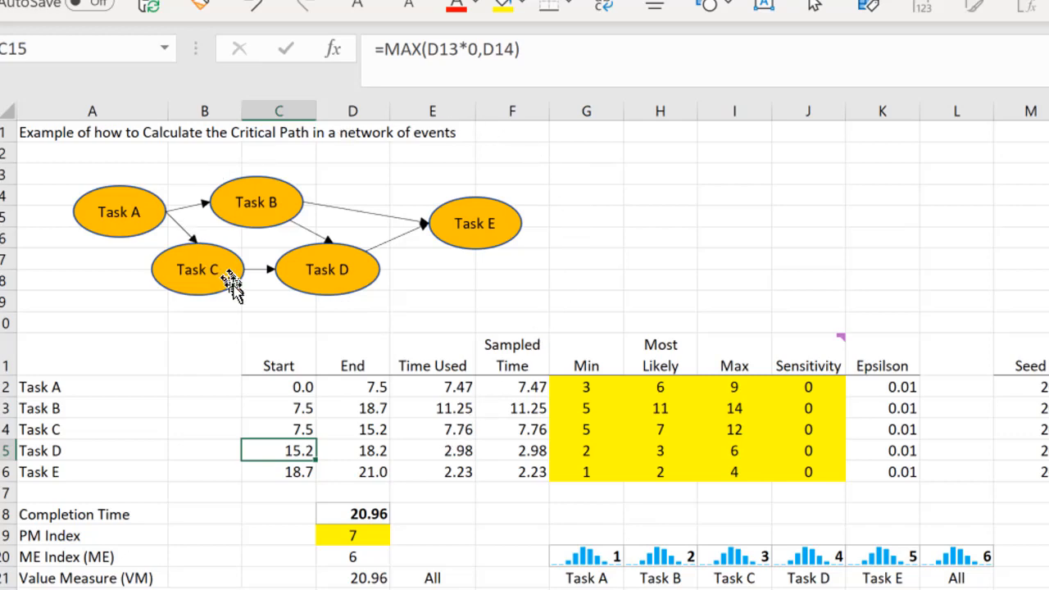